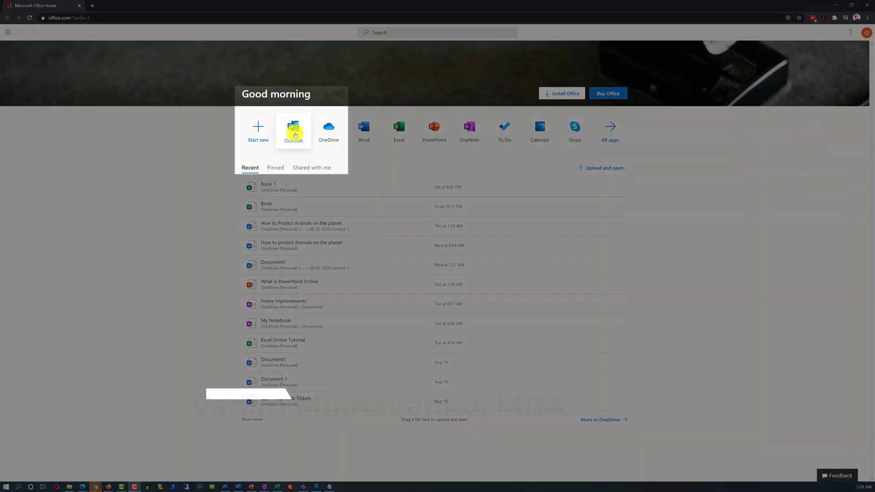
Launch Outlook on the web from Office Home, opening the empty Focused inbox.
click(293, 130)
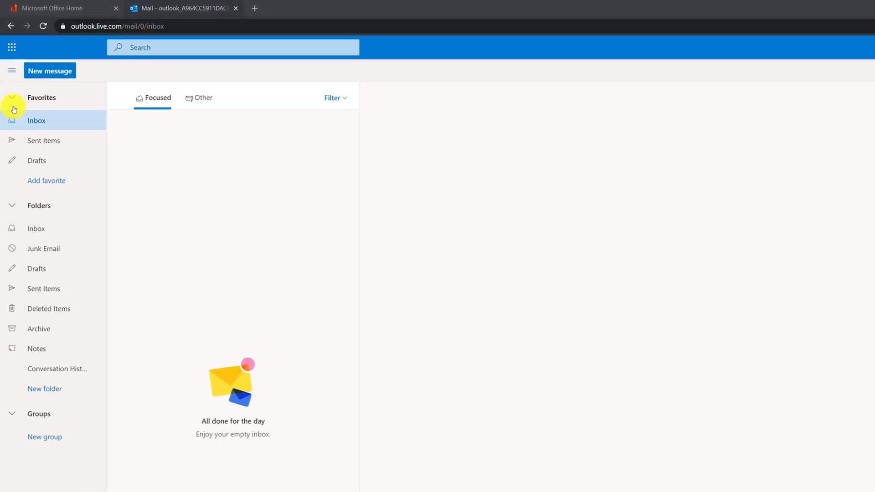
Toggle Favorites, check Inbox folder actions, and open the empty People contacts page.
click(11, 98)
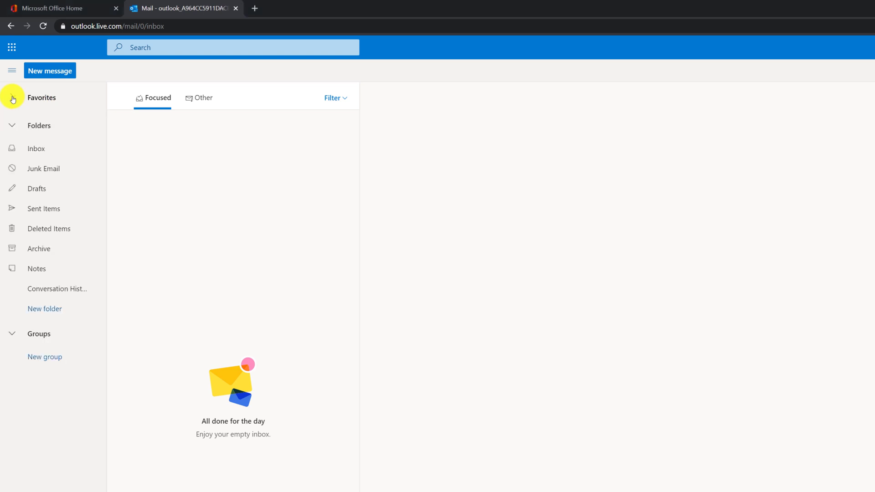
click(42, 97)
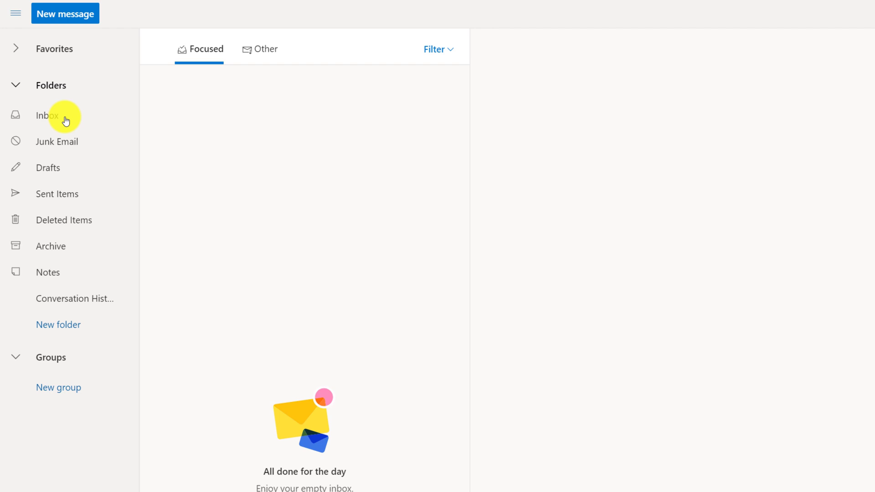
right_click(56, 141)
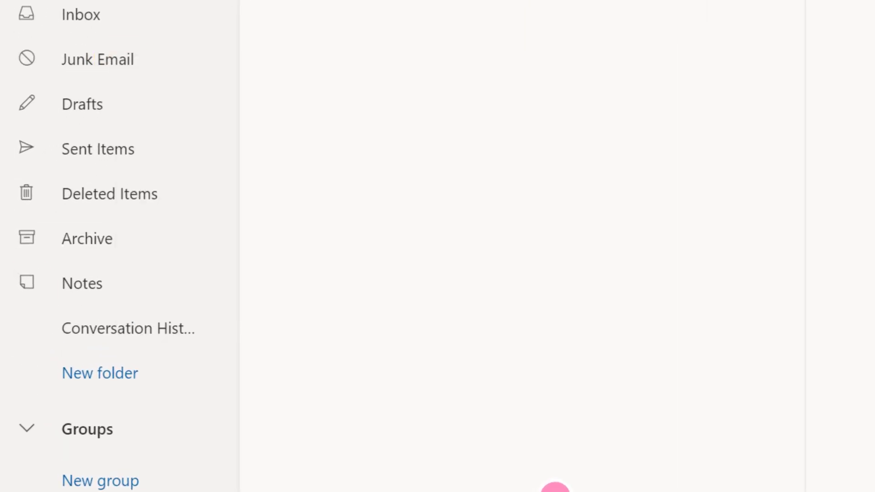
scroll(up, 3)
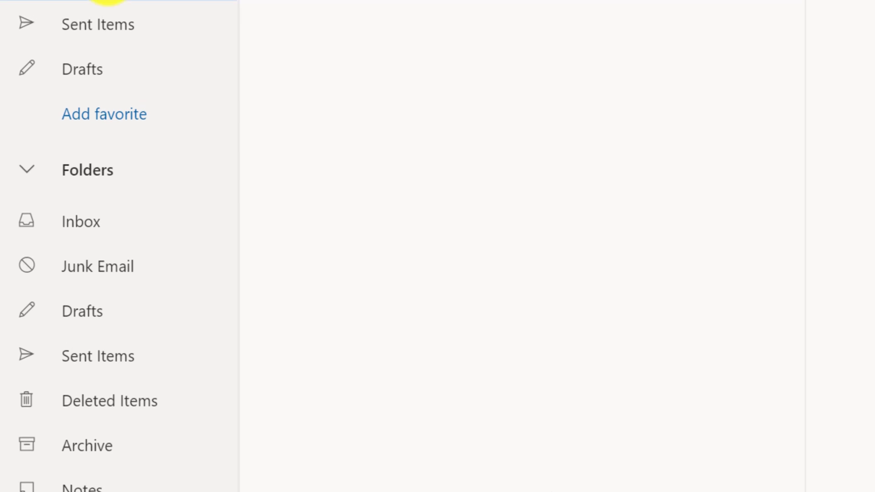
click(100, 129)
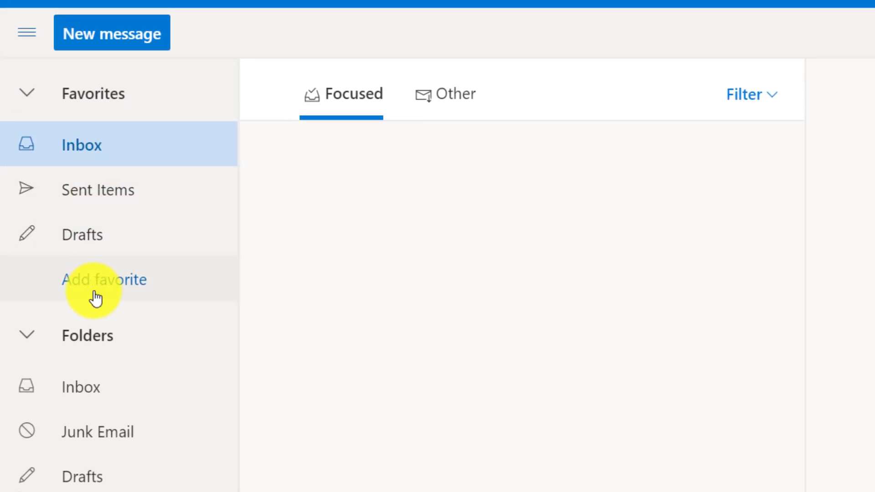
mouse_move(104, 279)
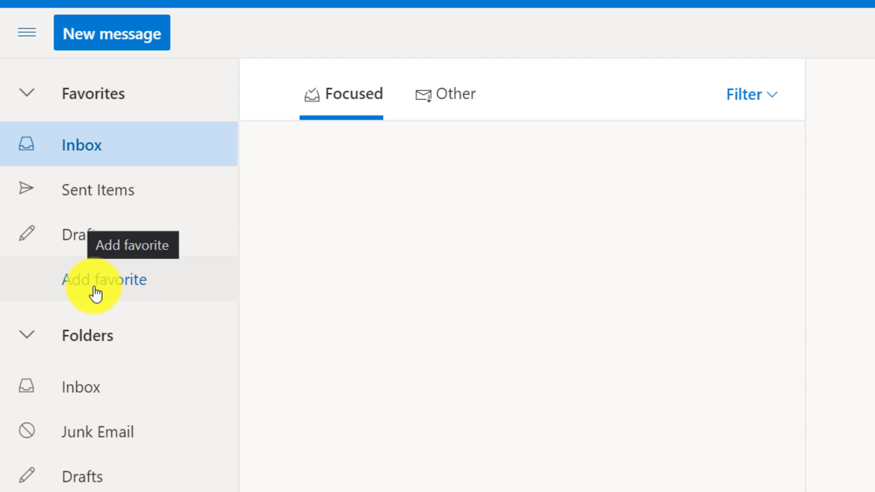
scroll(down, 3)
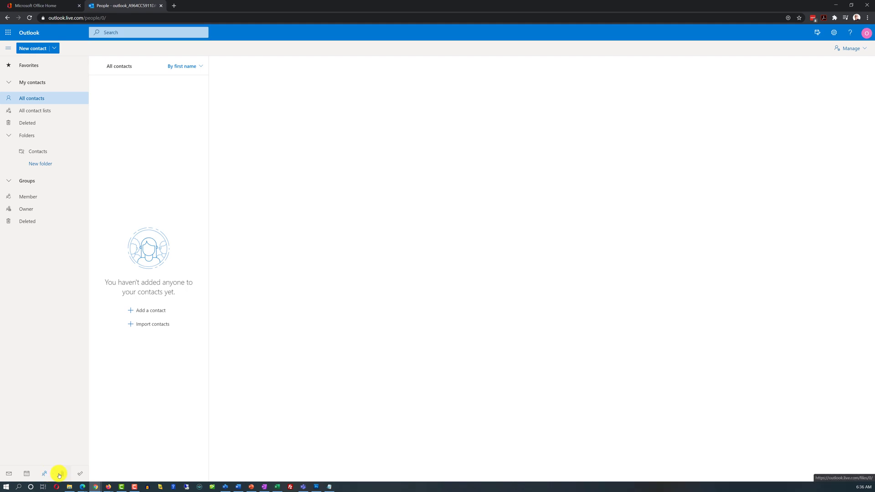
Visit the empty Files view and get past the Tasks introduction, returning to mail.
click(79, 475)
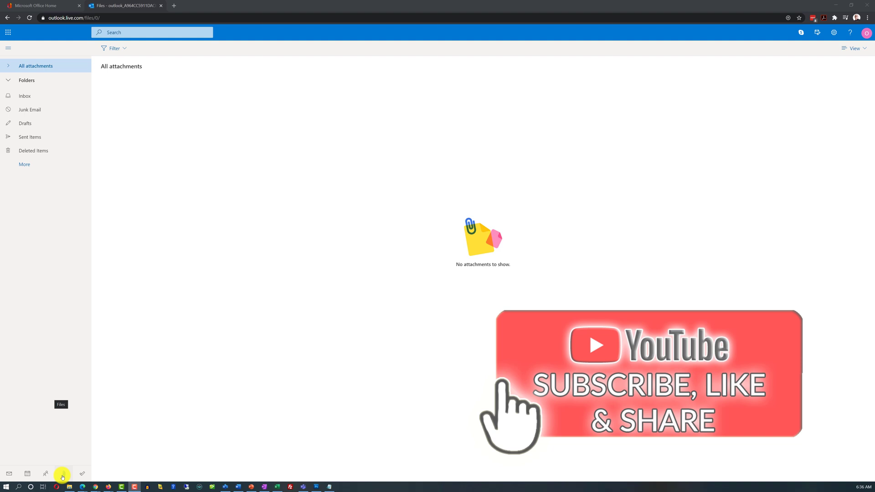
click(82, 475)
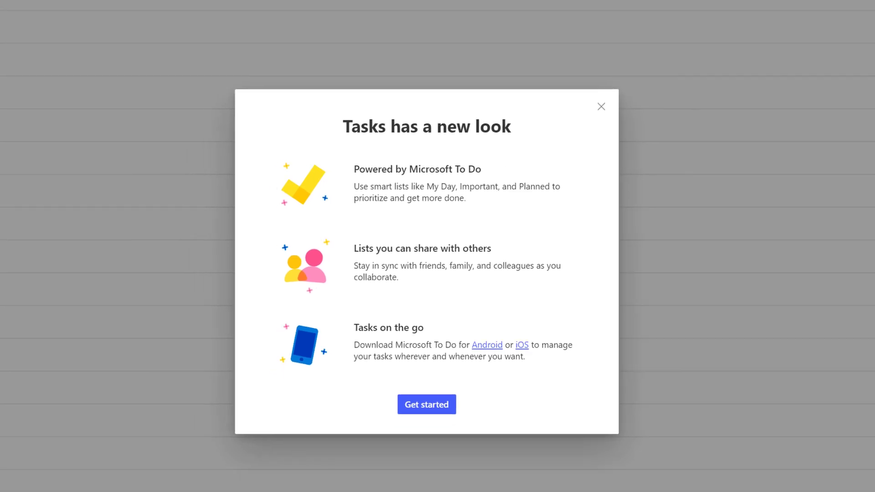
click(426, 404)
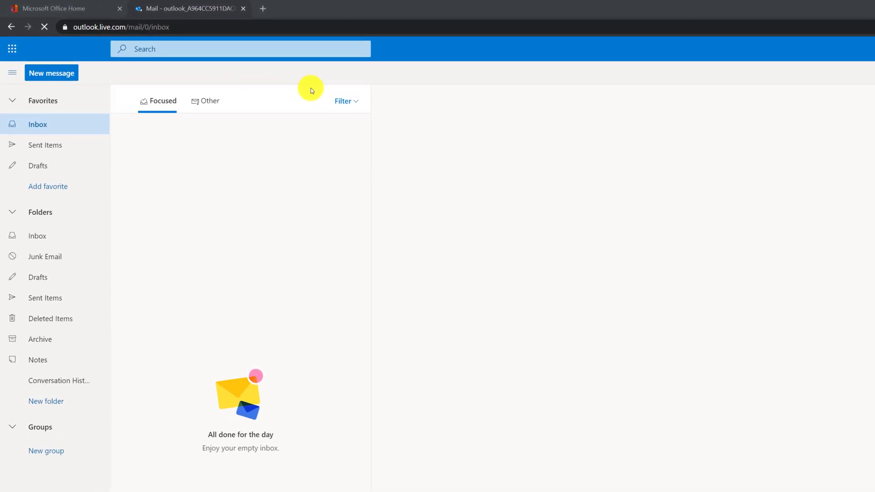
mouse_move(37, 236)
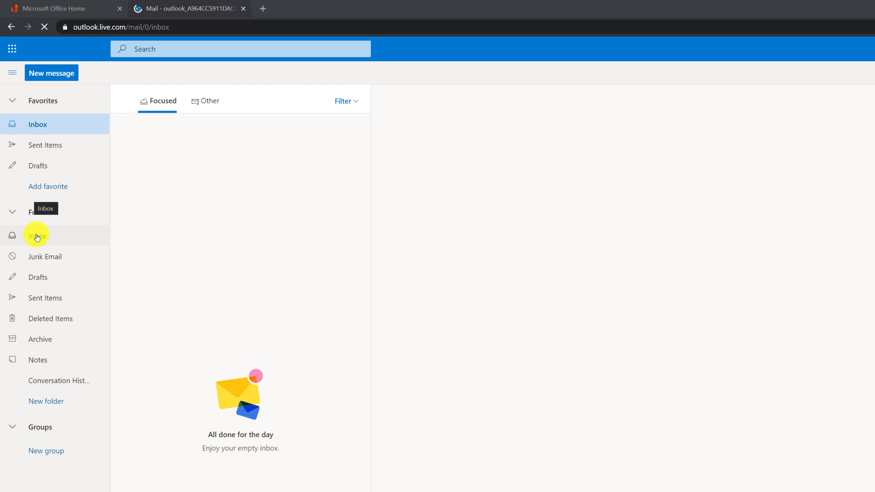
Go from the Inbox folder to the empty Sent Items folder.
click(46, 298)
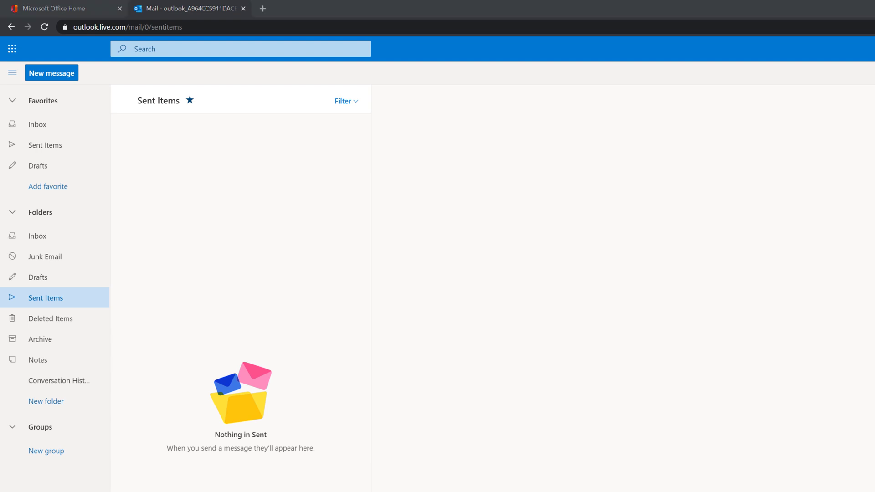
click(12, 73)
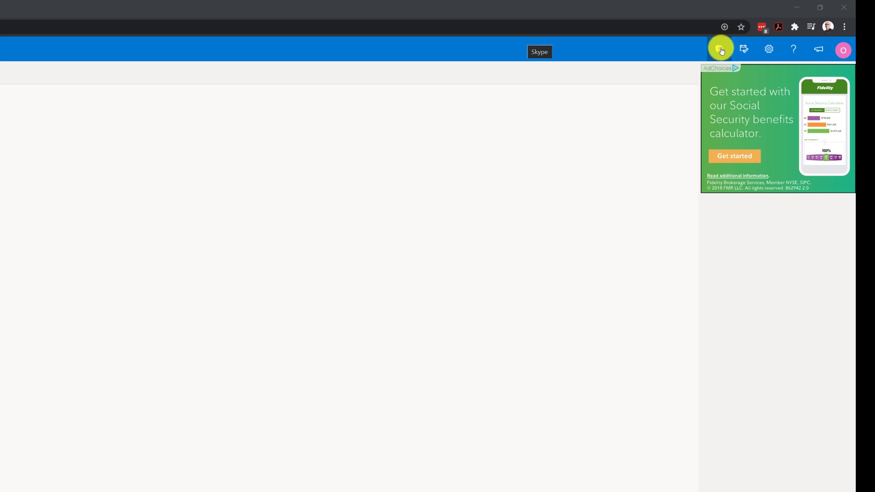
Glance at the Skype, My Day and What's new panes, then open quick settings.
click(720, 49)
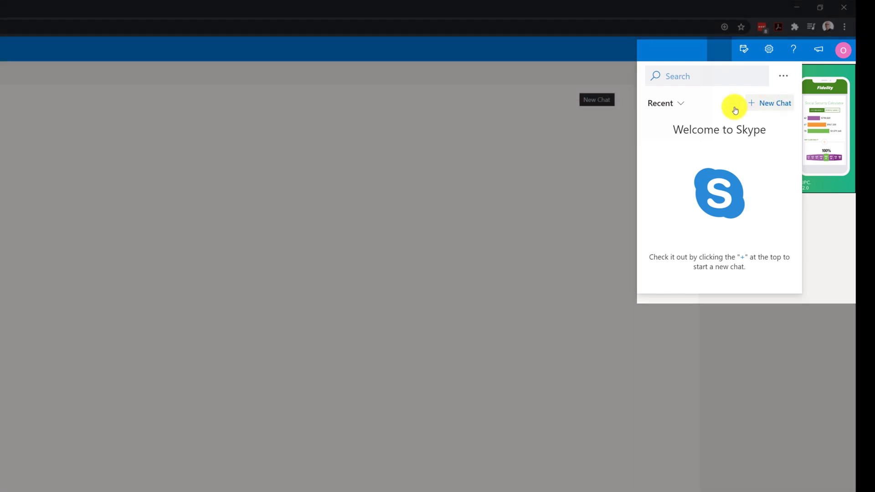
click(769, 49)
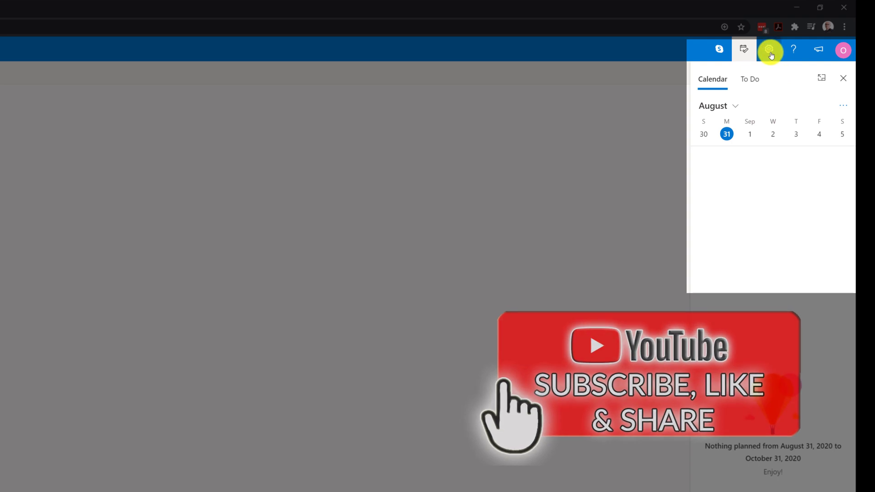
click(818, 50)
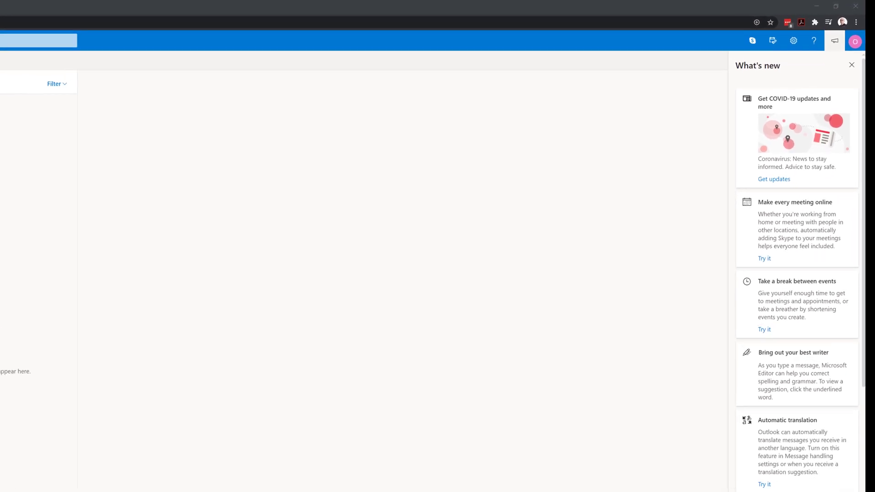
click(816, 32)
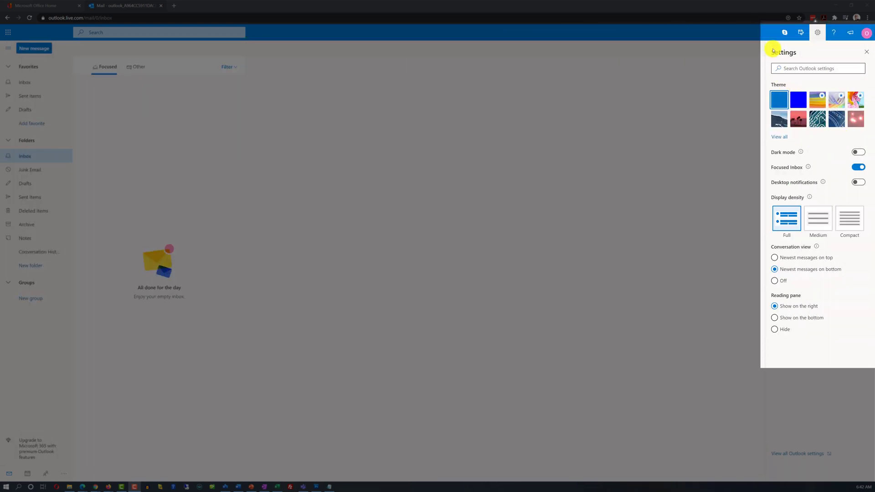
mouse_move(799, 32)
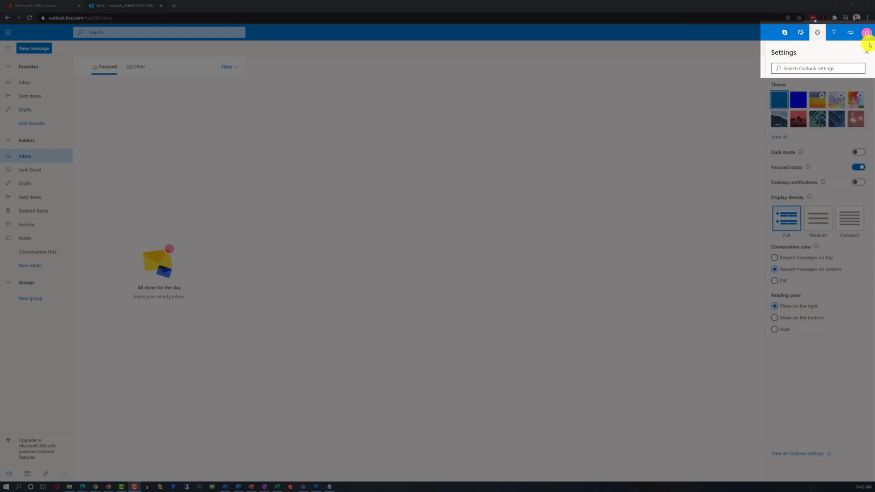
mouse_move(47, 275)
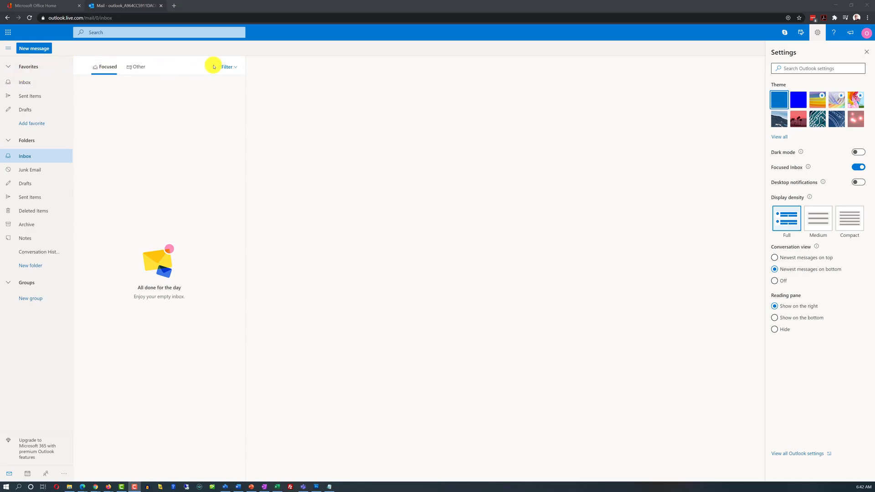
mouse_move(614, 91)
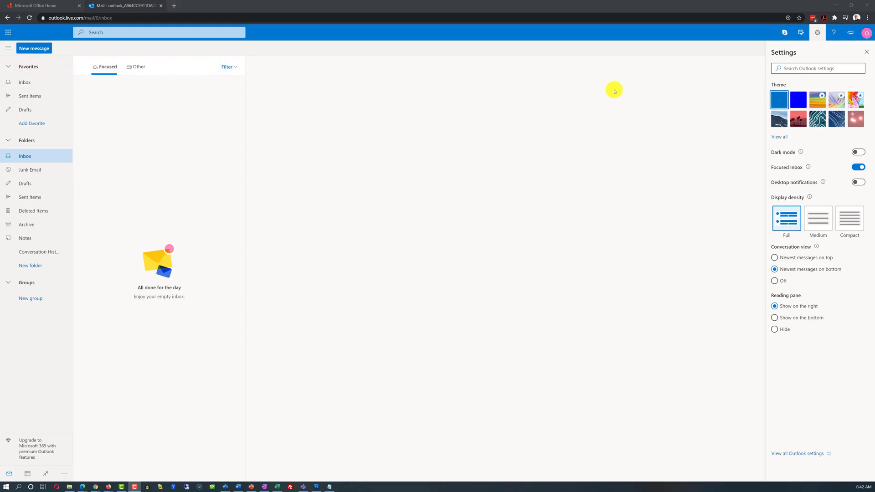
mouse_move(251, 58)
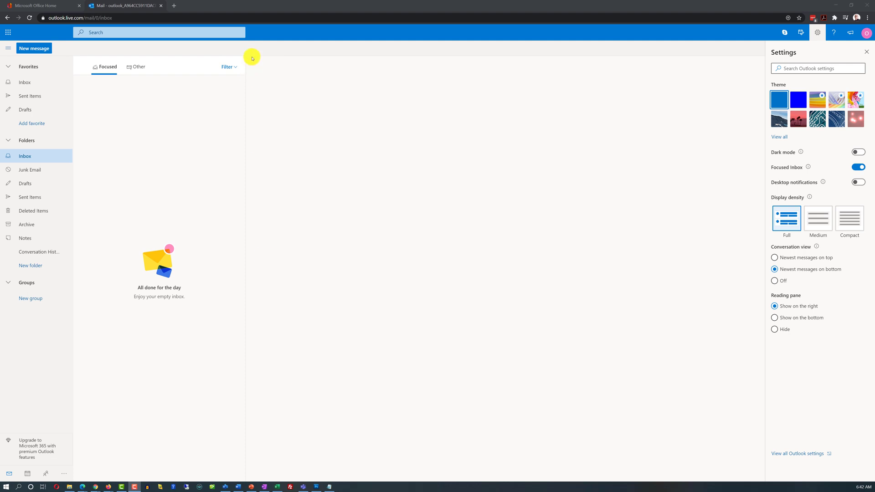
mouse_move(306, 100)
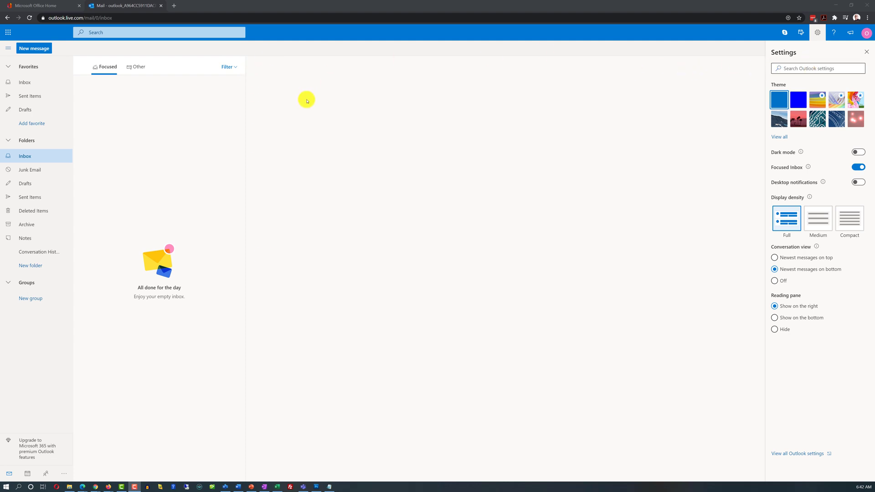
mouse_move(743, 68)
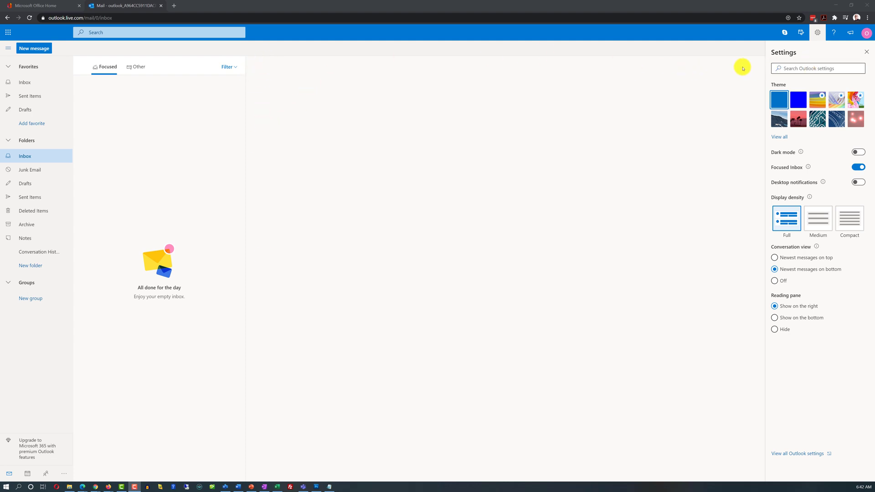
mouse_move(34, 418)
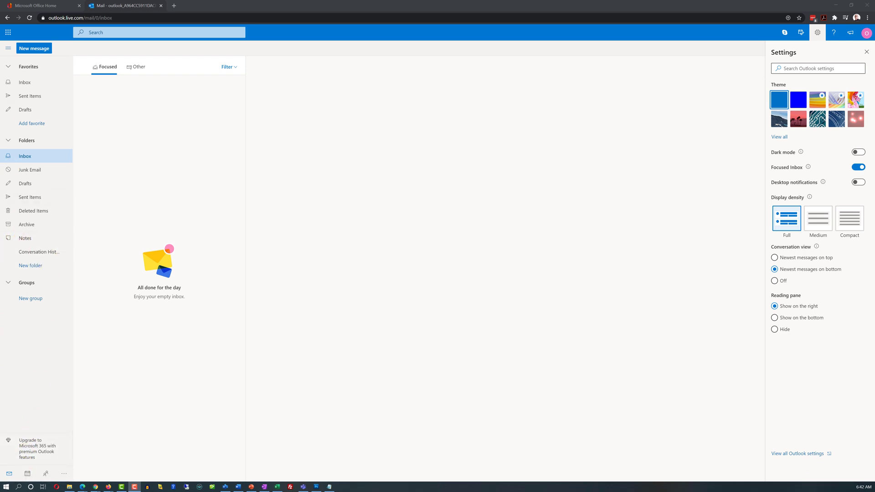
Start a new message draft and address it to the recipient.
click(34, 48)
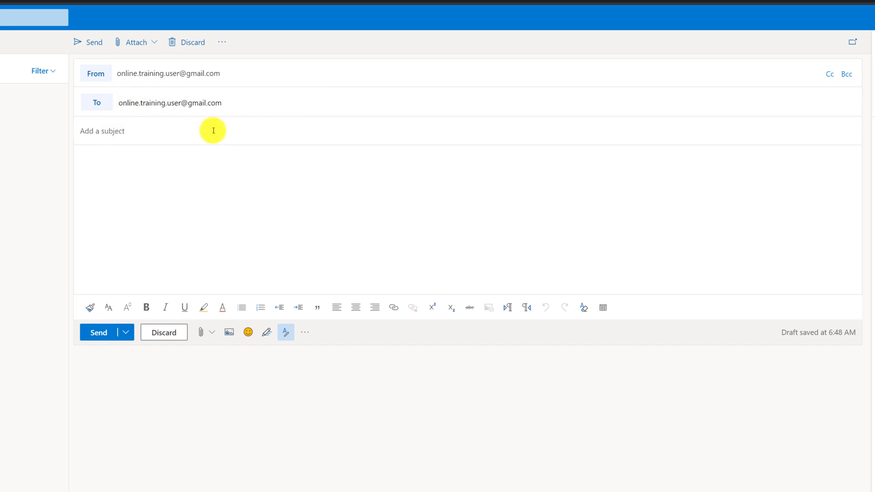
mouse_move(114, 103)
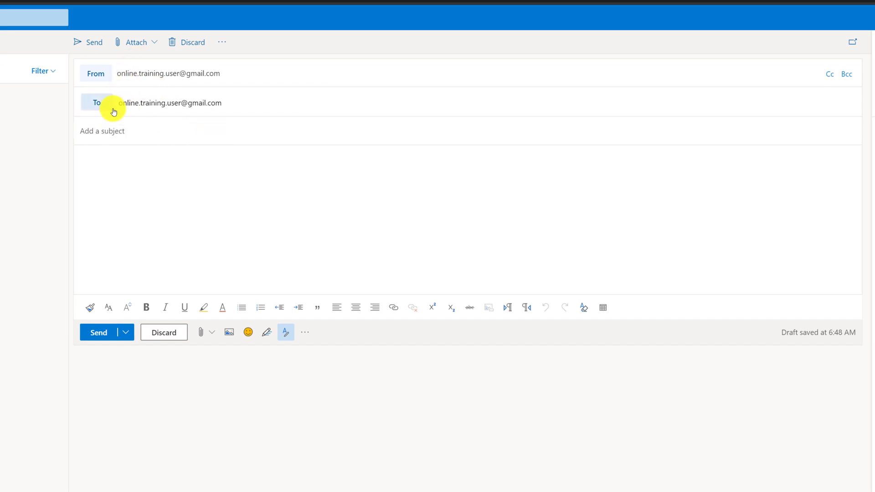
mouse_move(234, 107)
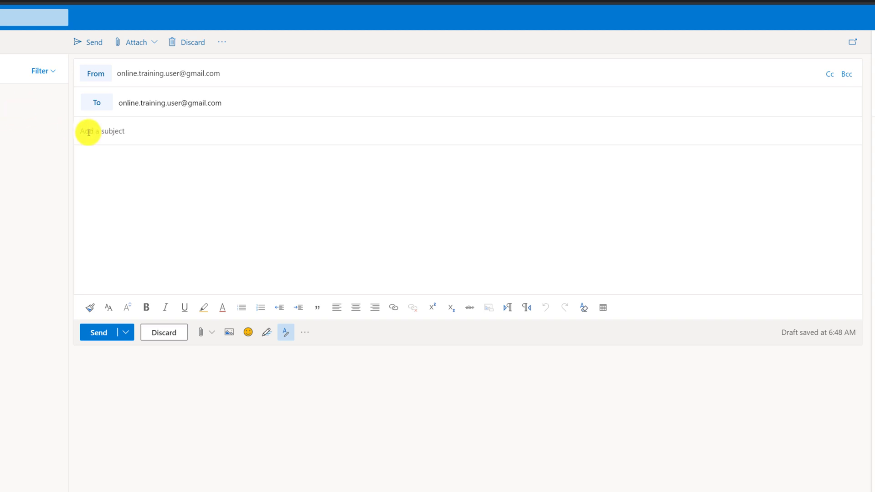
Enter subject 'Lets Create YouTube Marketing Video for our flagman product' and write the proposal body.
text(Lets Create YouTube Marketing Video for our flagman product)
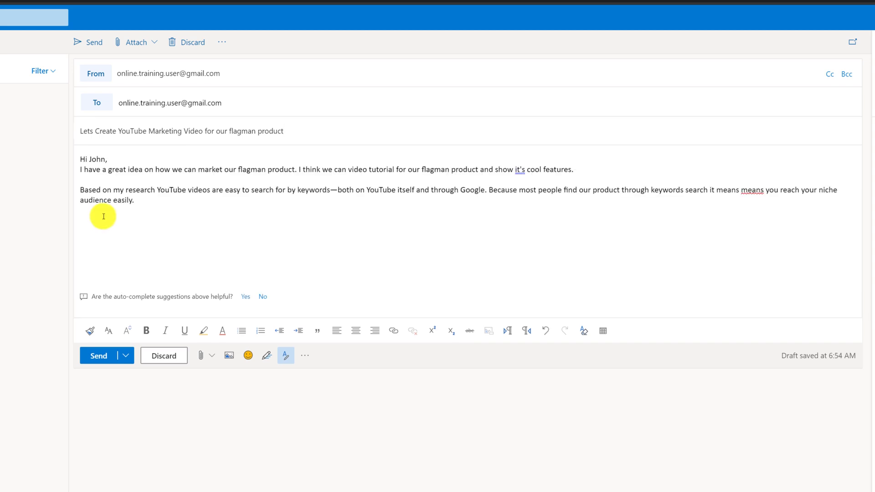
mouse_move(274, 202)
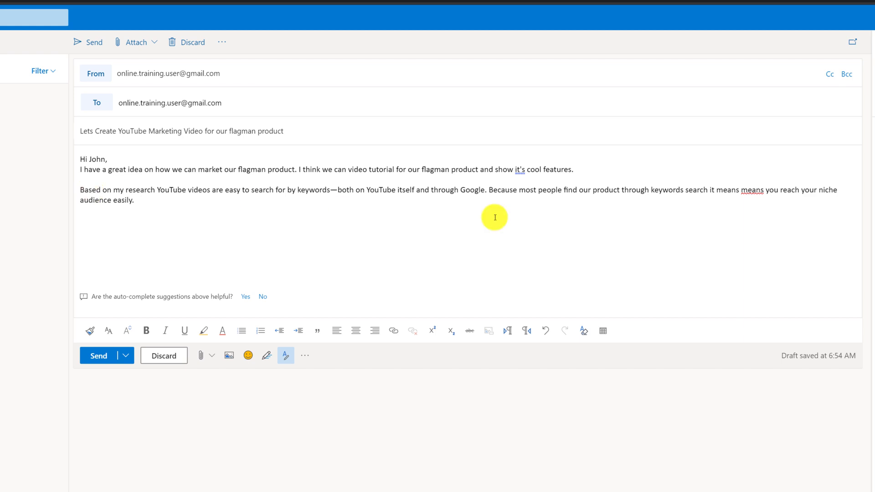
mouse_move(647, 190)
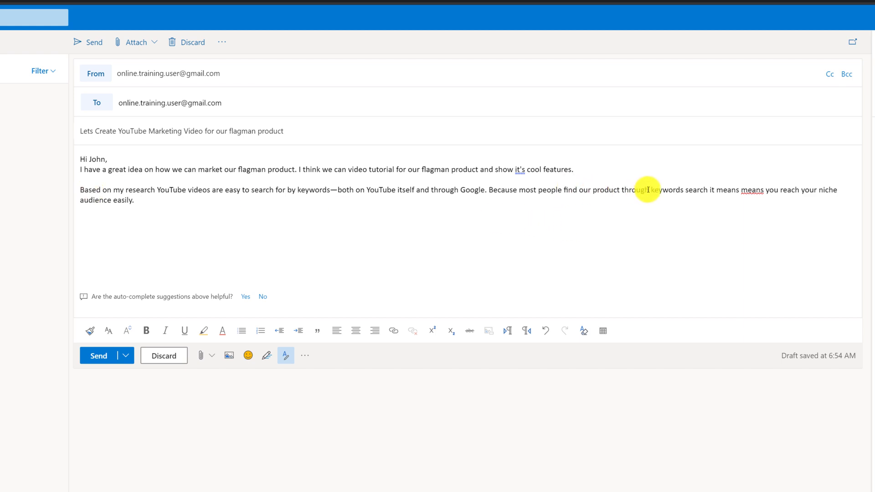
mouse_move(754, 192)
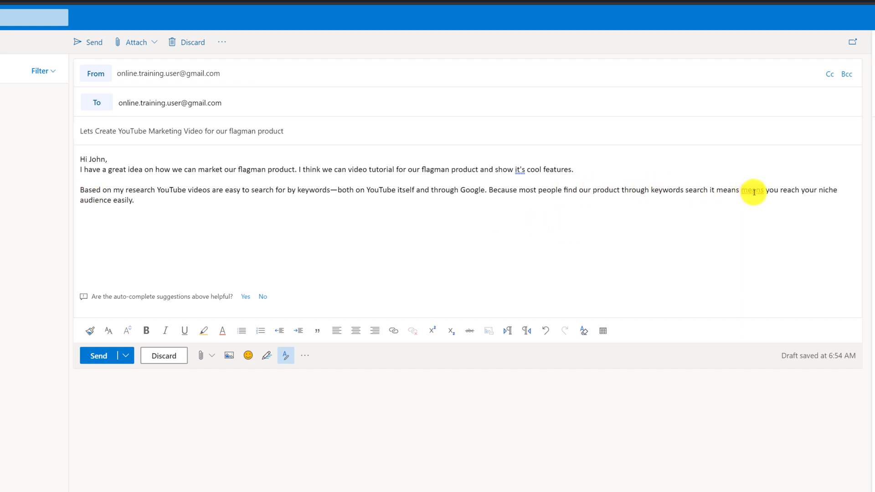
mouse_move(756, 190)
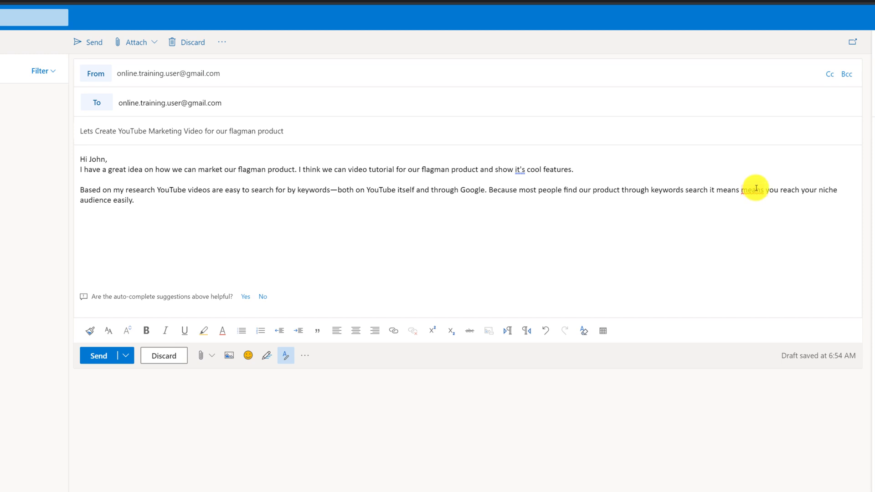
Delete the repeated 'means' using the right-click fix suggestion.
right_click(757, 189)
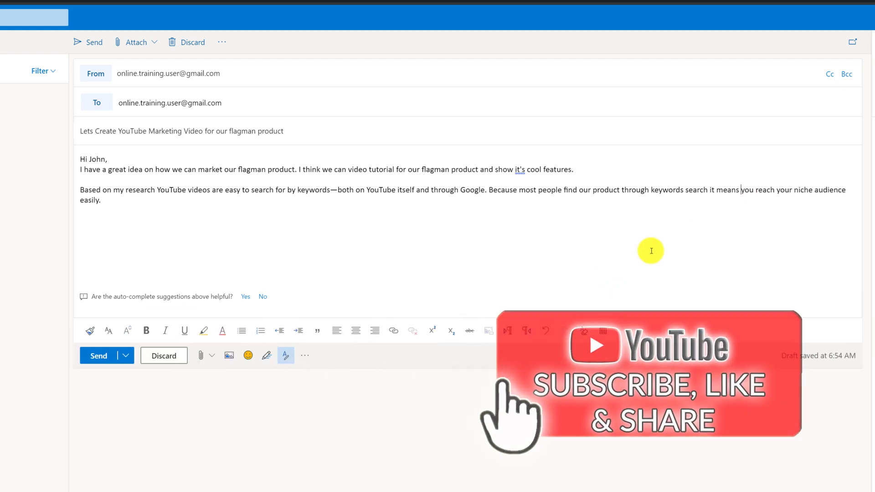
mouse_move(494, 188)
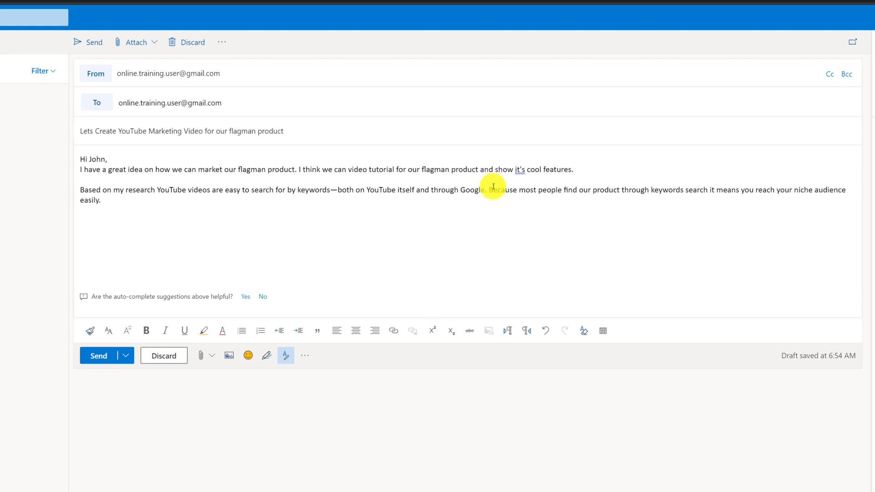
mouse_move(711, 201)
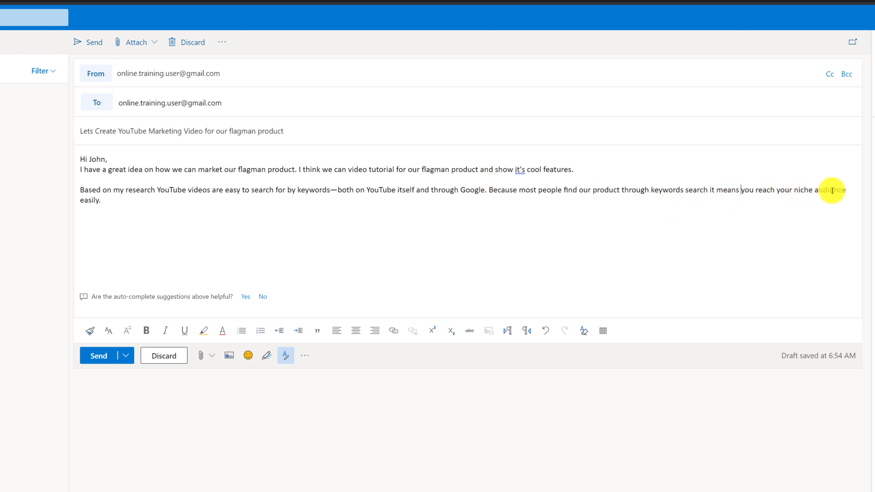
mouse_move(30, 217)
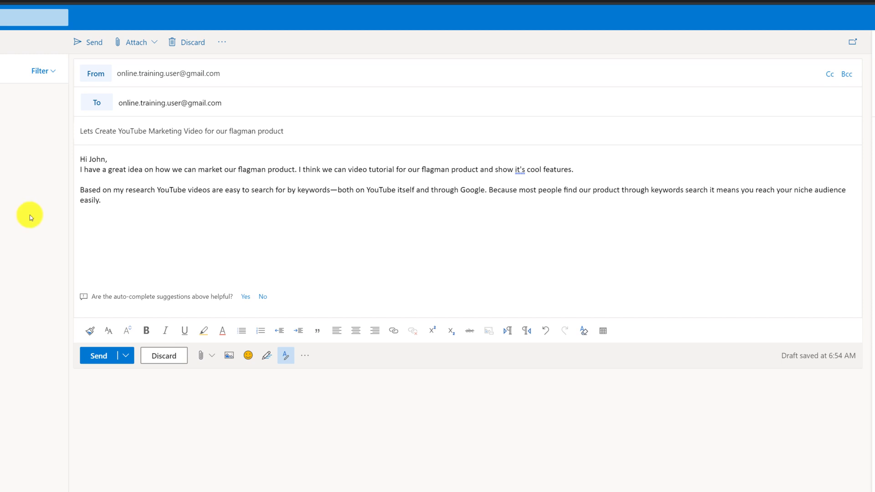
mouse_move(144, 259)
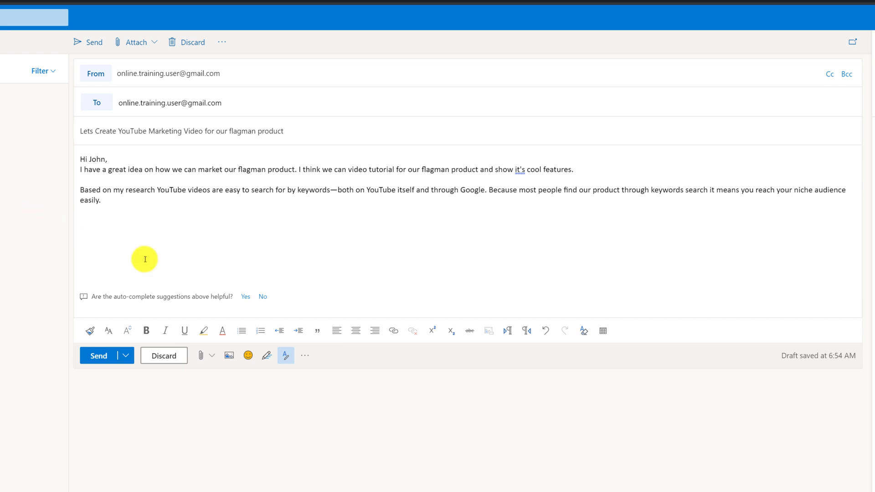
Bold 'flagman product' and italicise 'YouTube videos are easy to search for by keywords'.
double_click(252, 170)
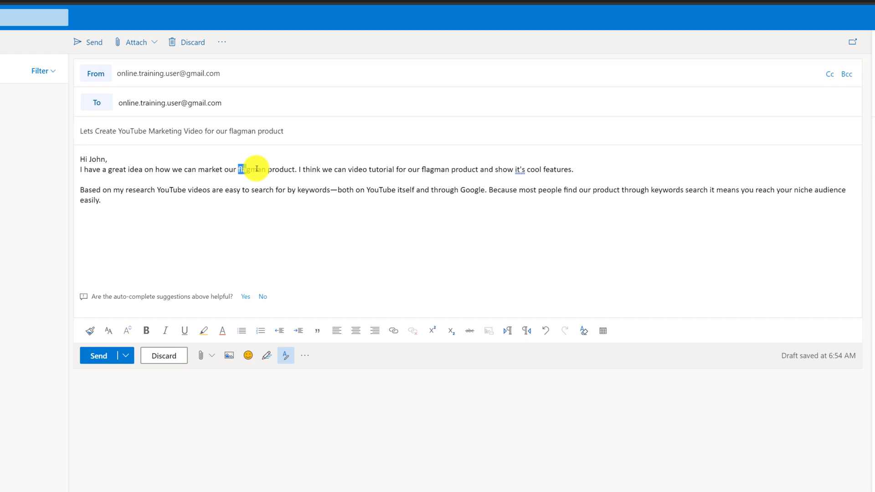
drag(240, 169, 290, 169)
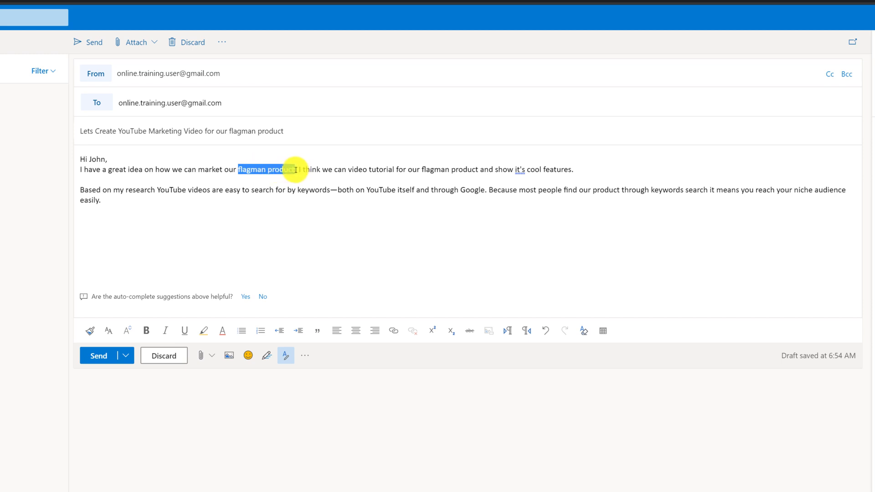
click(147, 330)
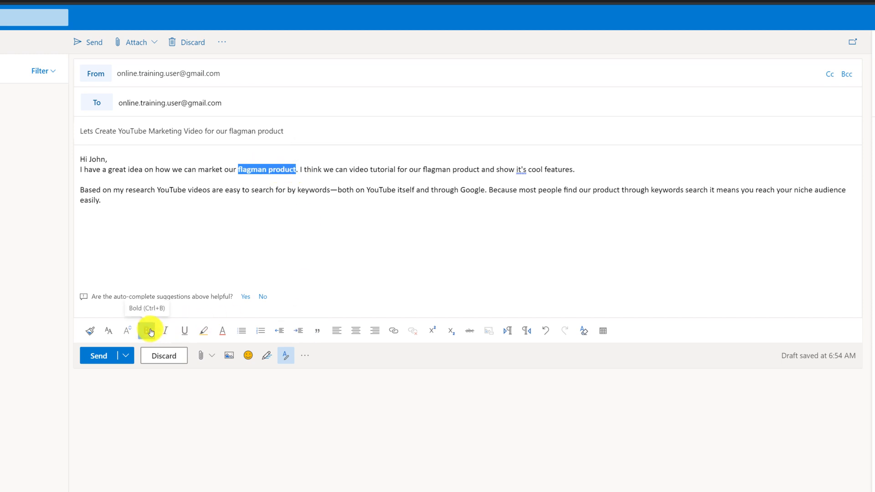
click(147, 331)
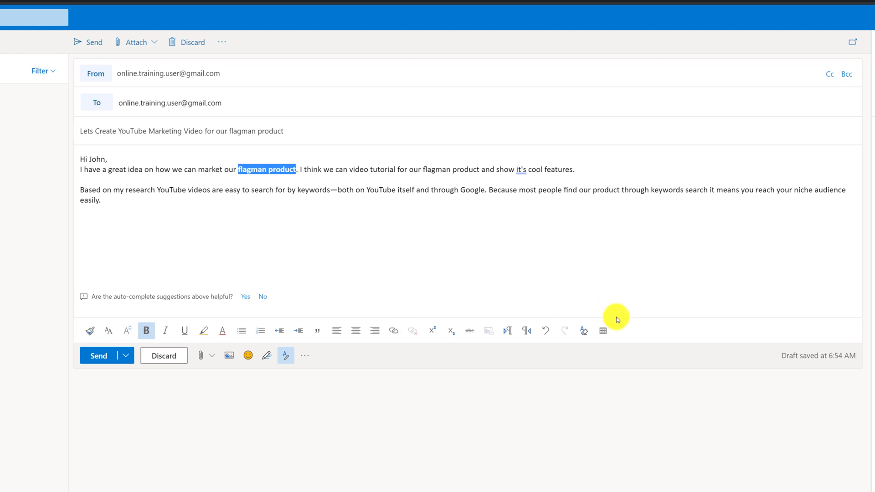
mouse_move(90, 331)
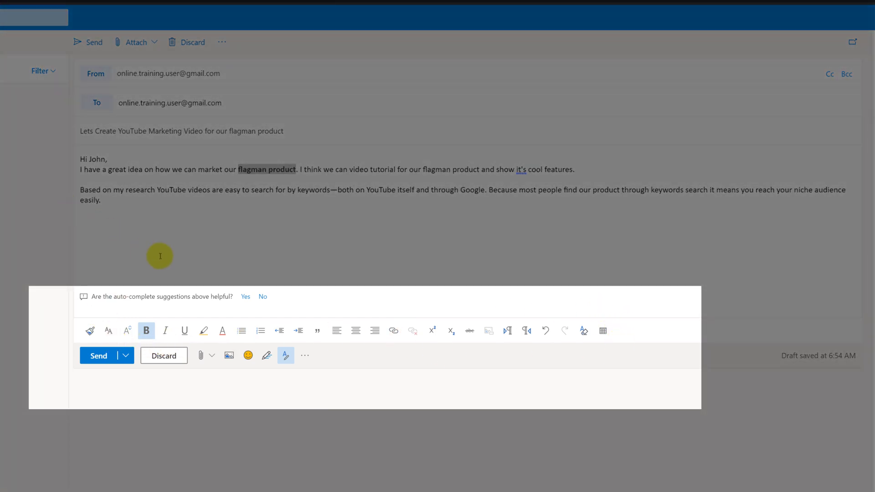
mouse_move(198, 199)
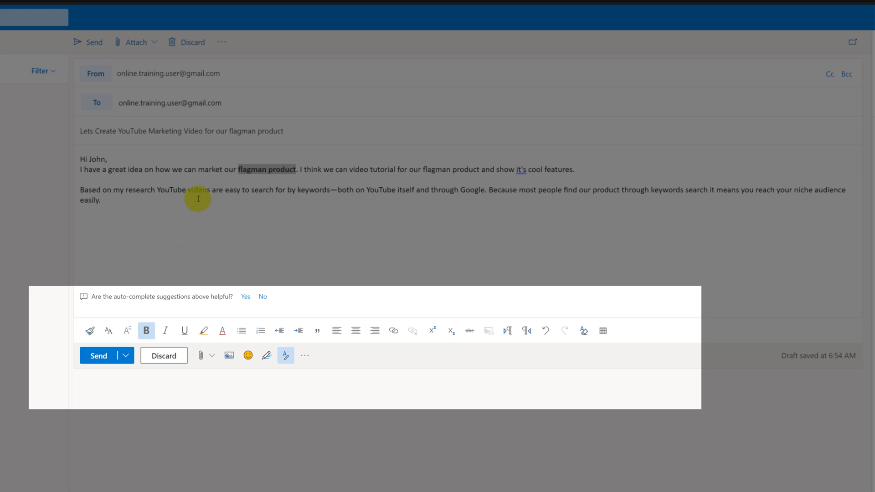
mouse_move(161, 189)
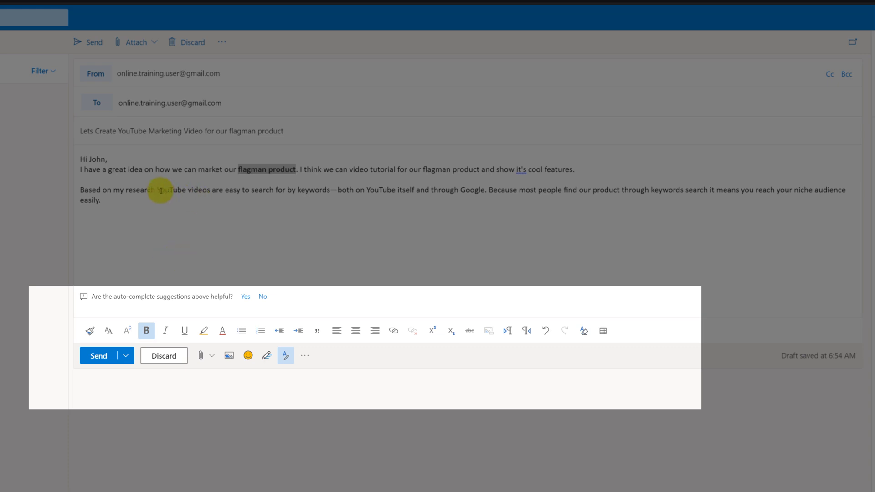
mouse_move(223, 190)
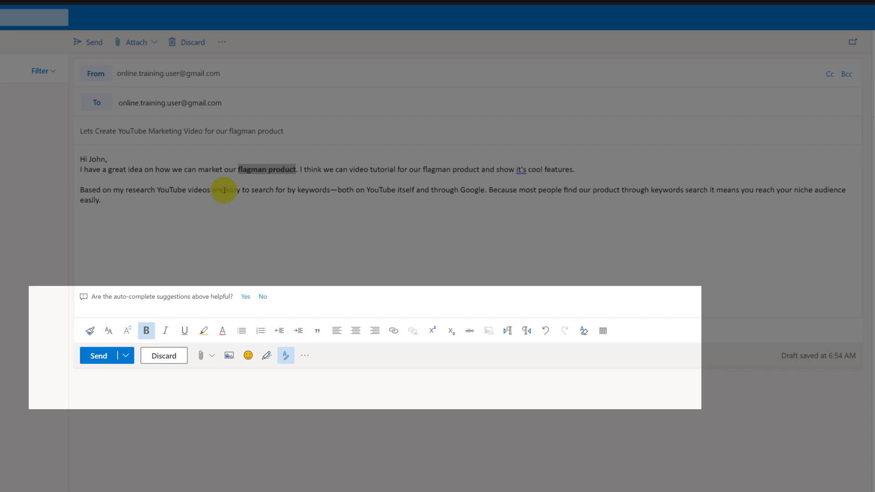
click(165, 331)
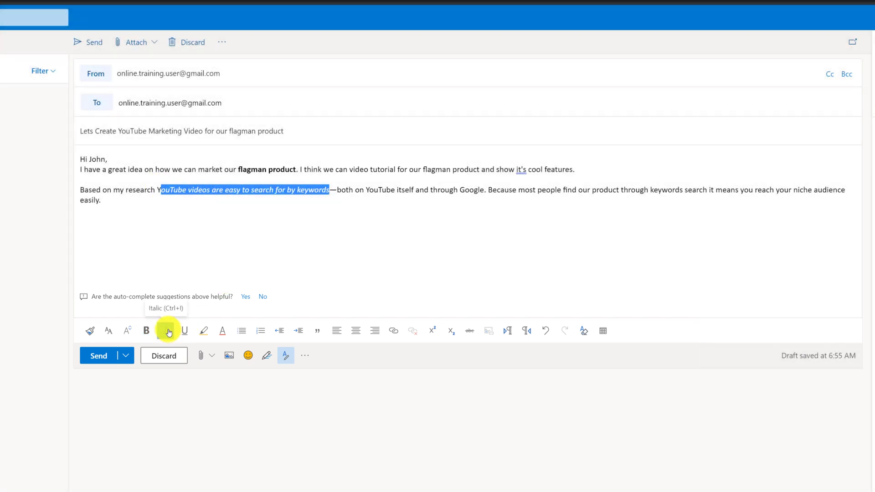
click(165, 331)
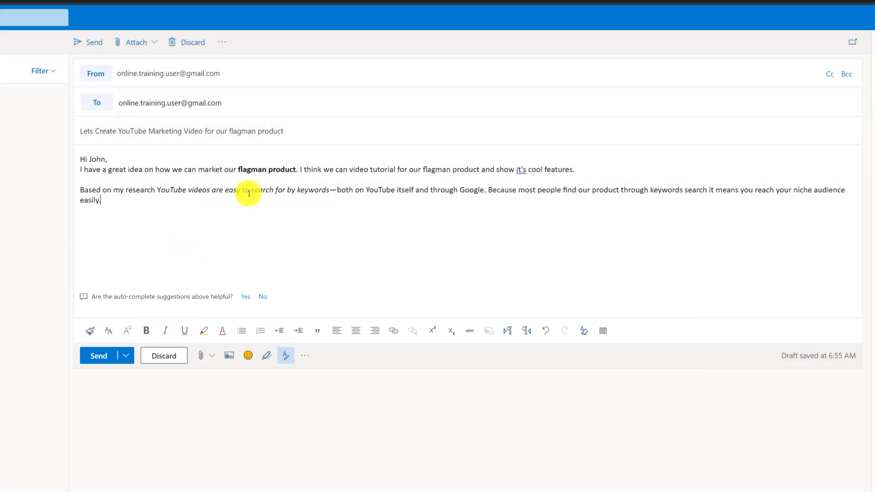
mouse_move(179, 176)
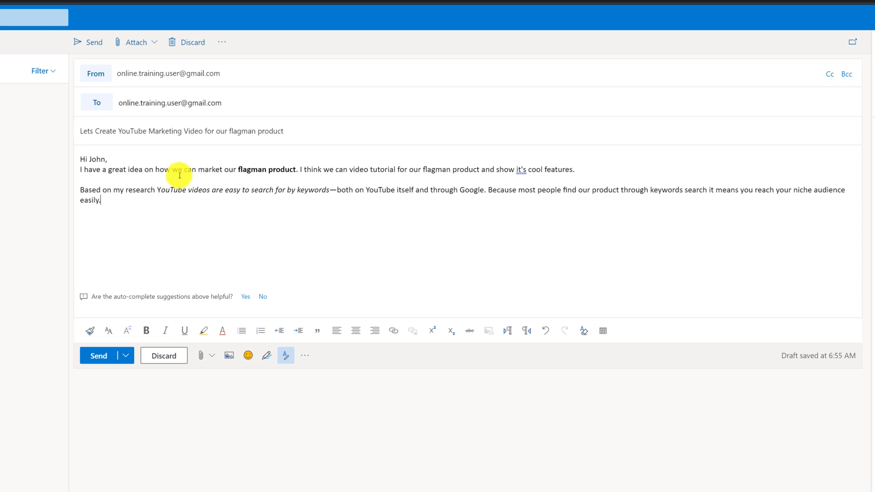
mouse_move(184, 189)
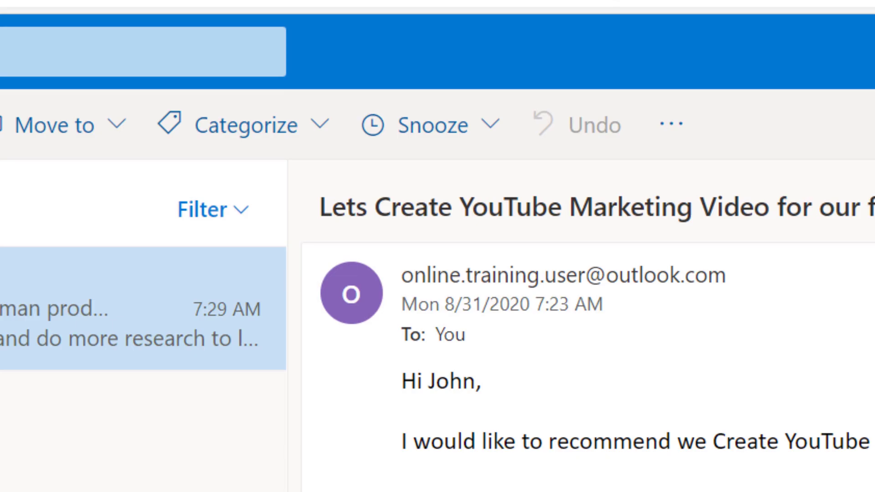
scroll(down, 3)
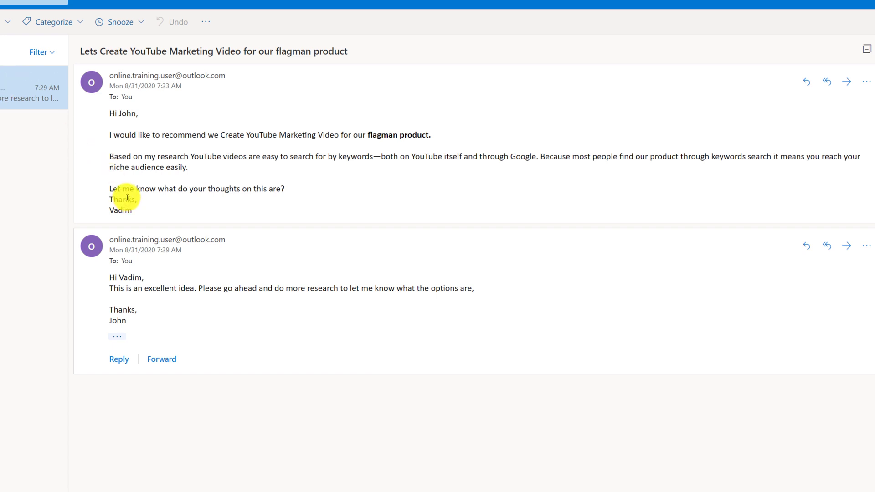
mouse_move(84, 210)
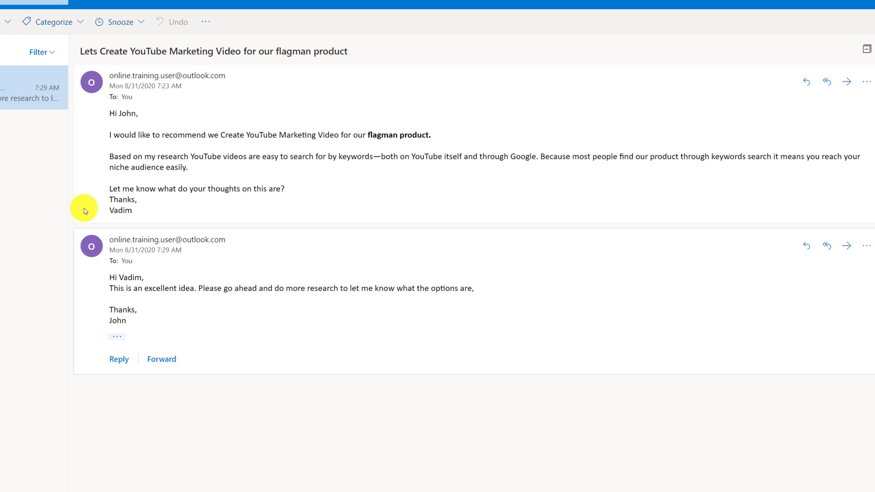
mouse_move(73, 170)
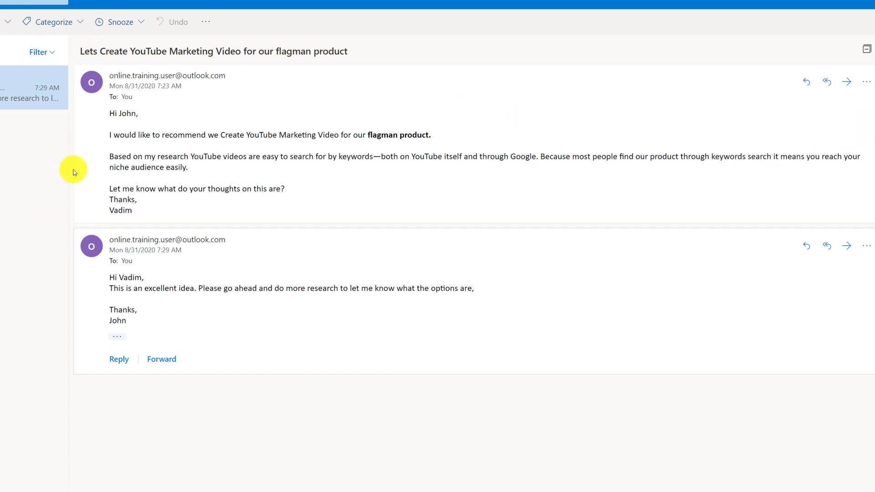
mouse_move(423, 233)
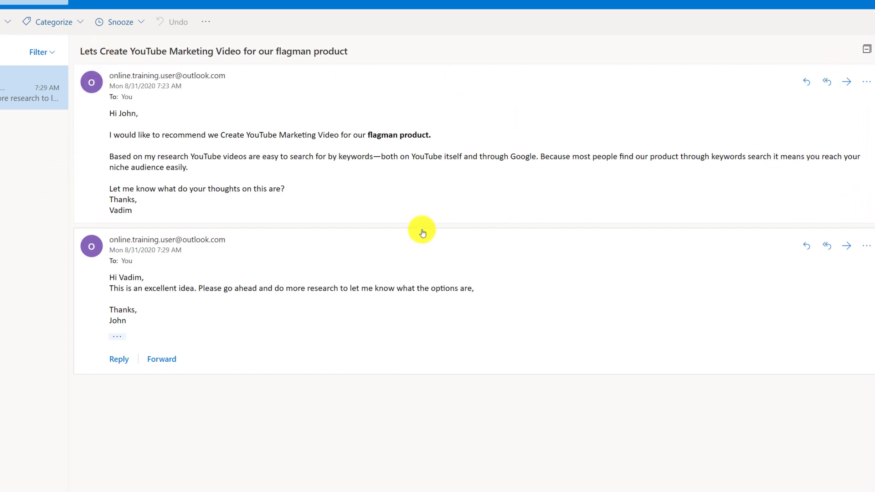
mouse_move(296, 216)
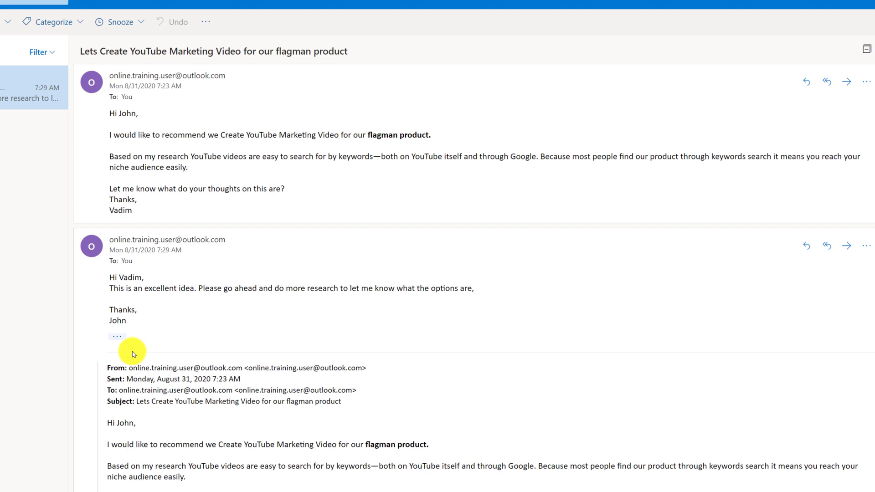
mouse_move(116, 337)
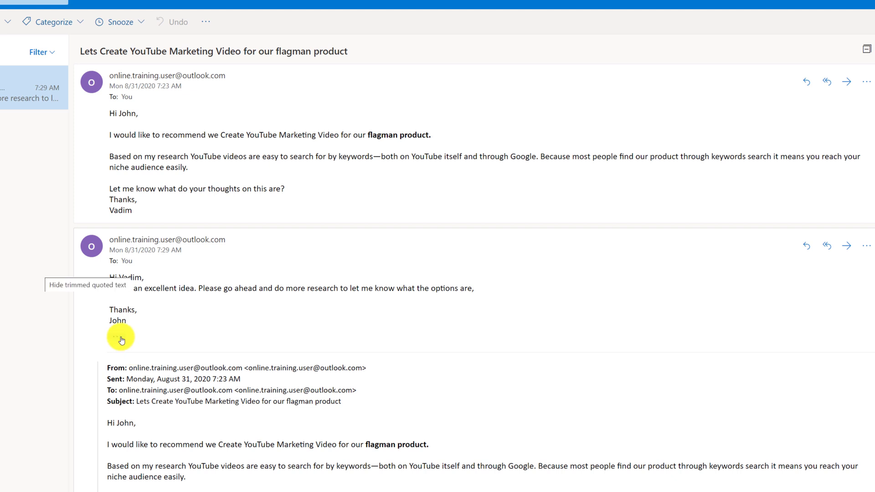
click(117, 336)
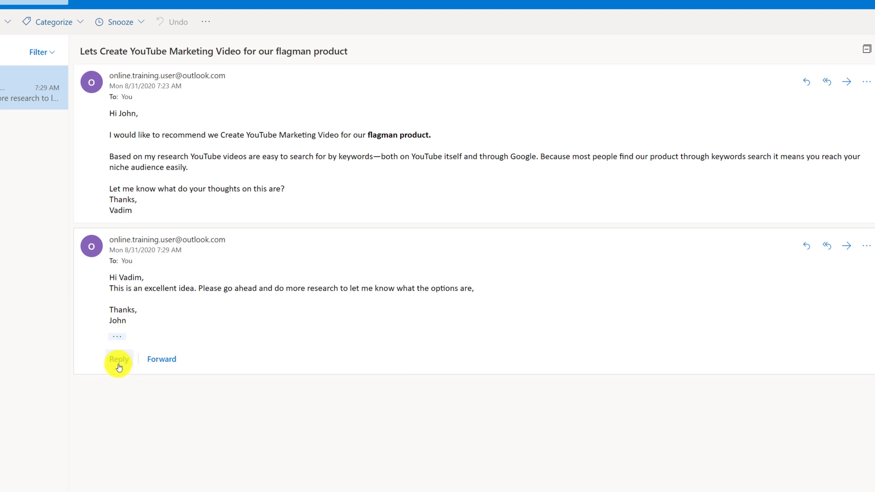
mouse_move(162, 359)
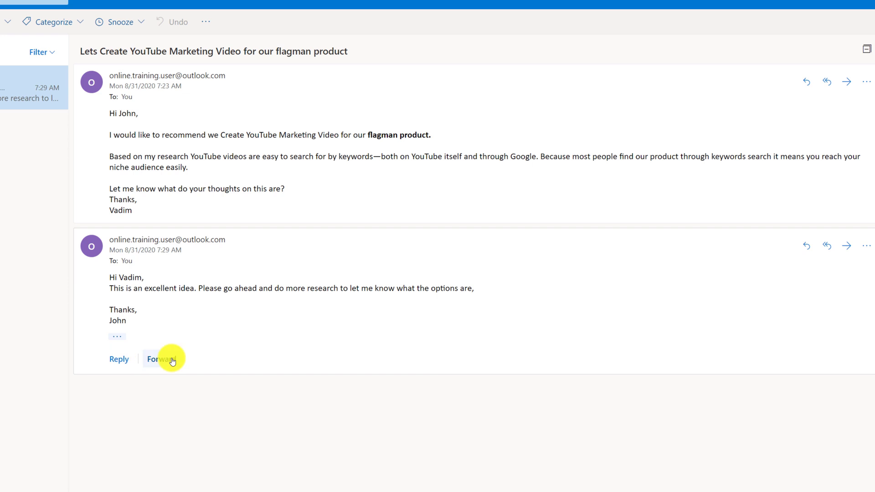
mouse_move(807, 246)
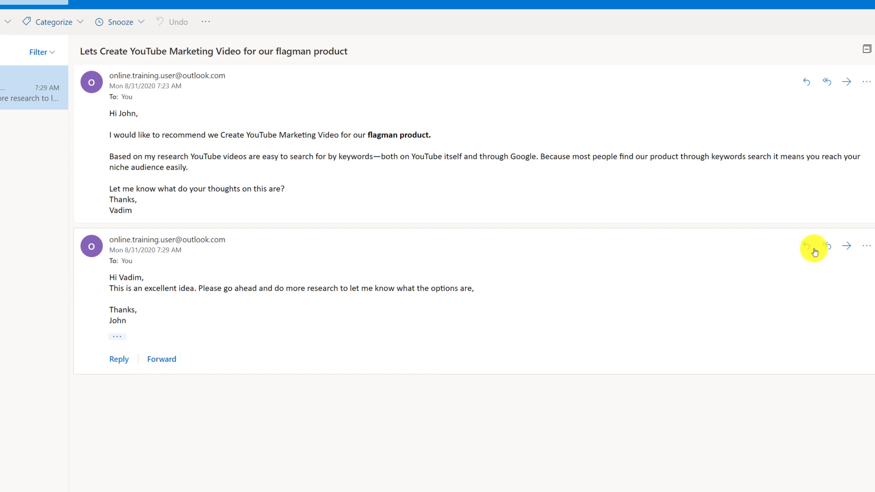
mouse_move(828, 246)
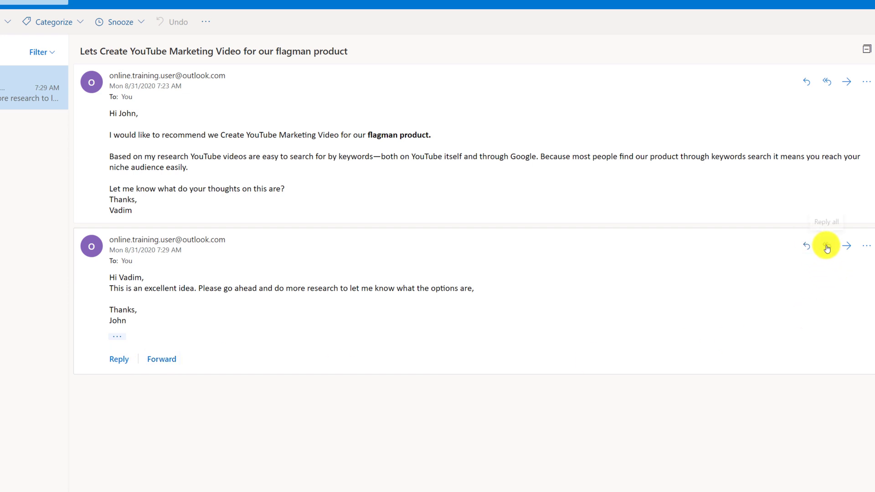
click(866, 246)
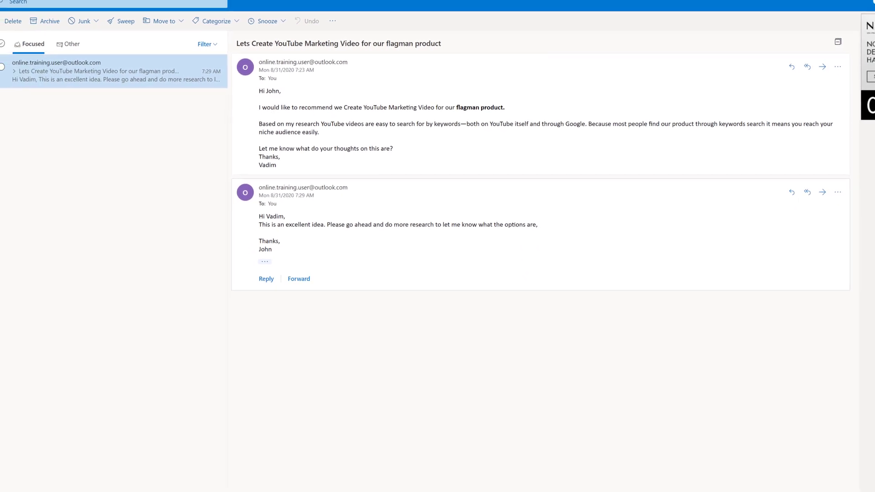
Reply to John and turn the seven next steps into a numbered list.
click(266, 279)
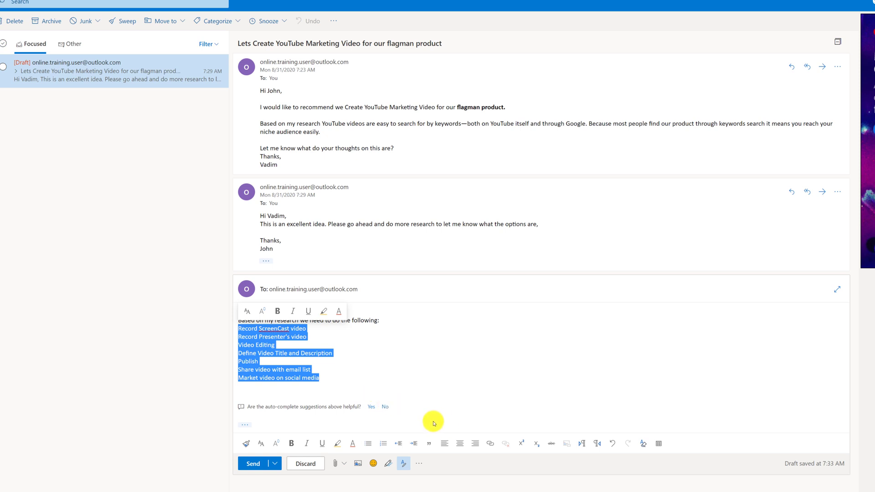
mouse_move(369, 444)
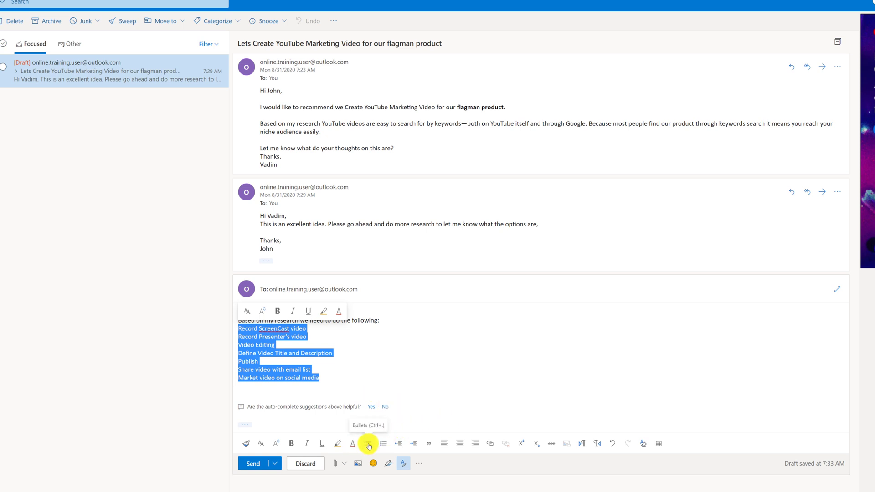
click(368, 443)
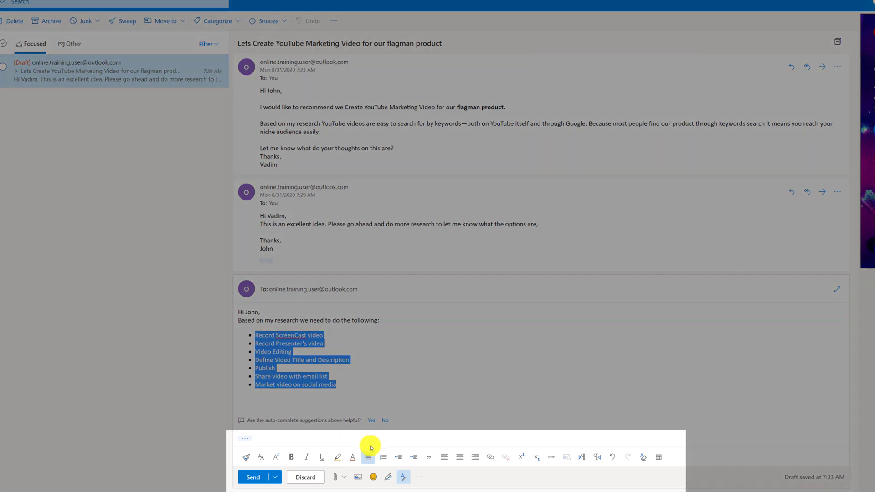
click(383, 457)
text(I have also put together some thumbnails for youtube videos and attach them to this message)
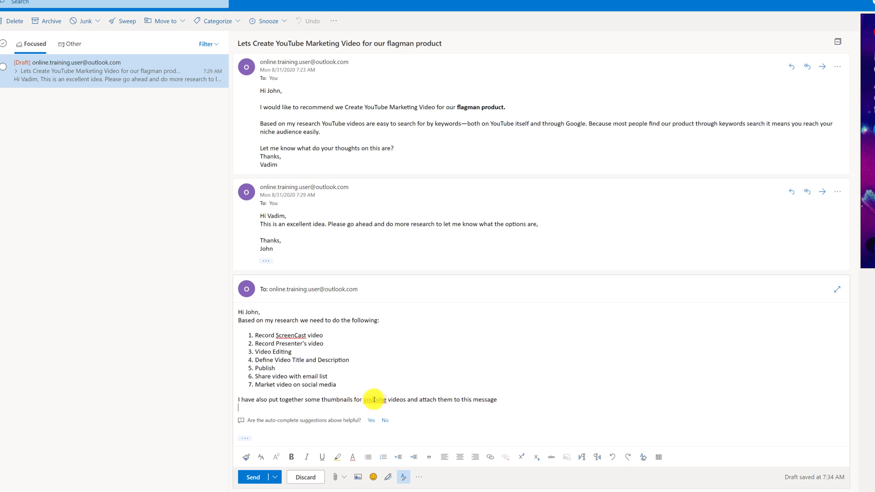
Check spelling suggestions, correct ScreenCast to Screencast, and show the attachment source options.
right_click(374, 399)
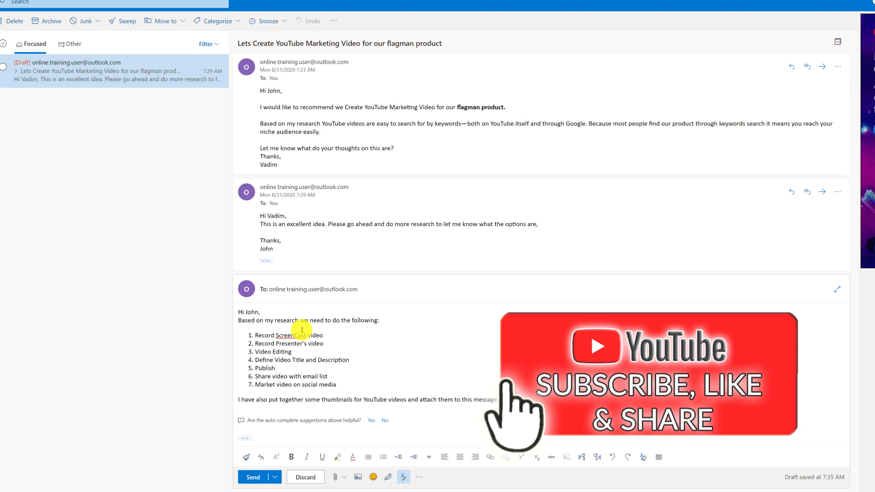
right_click(291, 335)
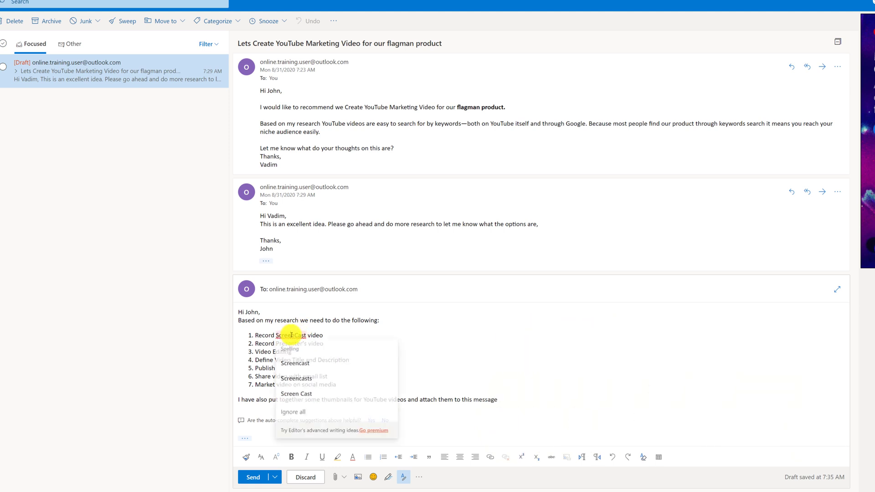
click(295, 363)
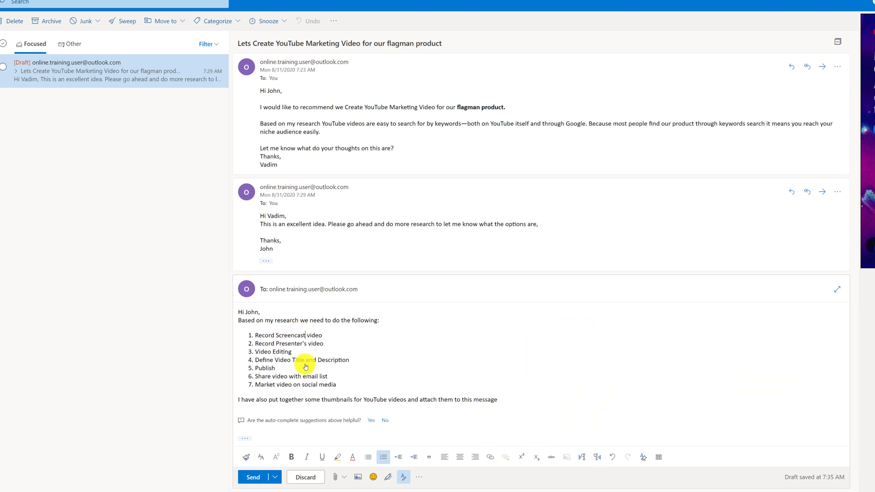
mouse_move(174, 335)
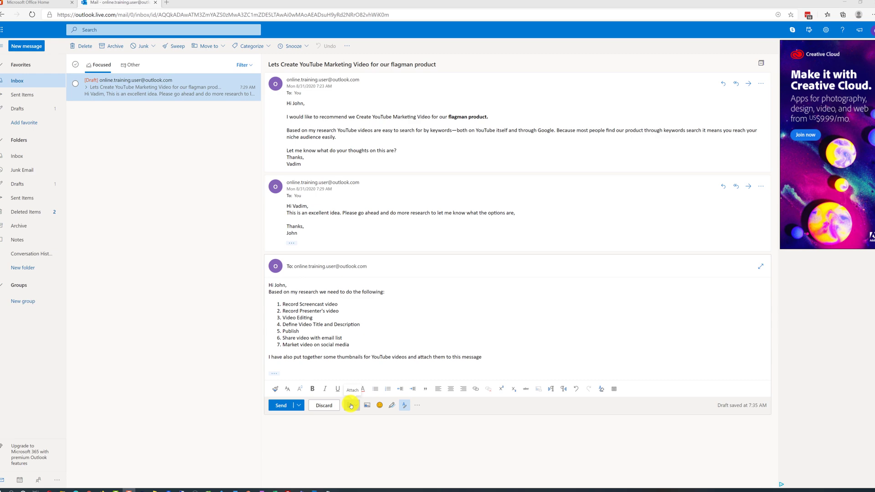
click(352, 402)
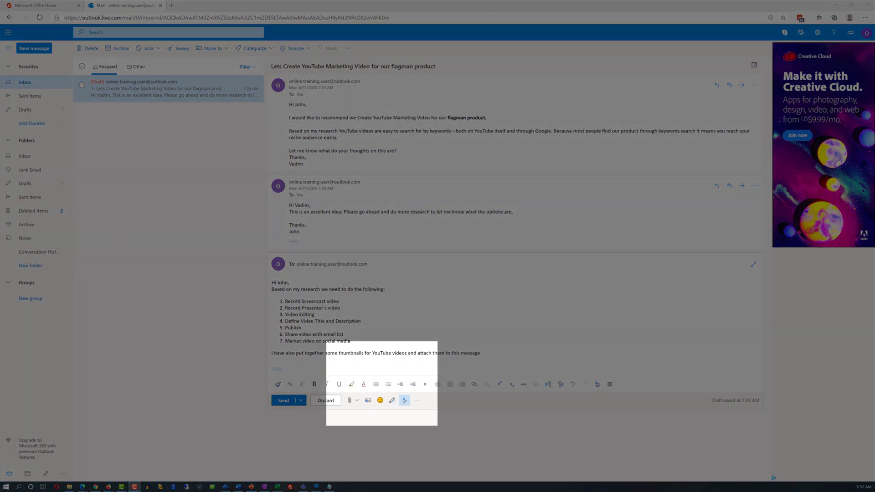
click(351, 401)
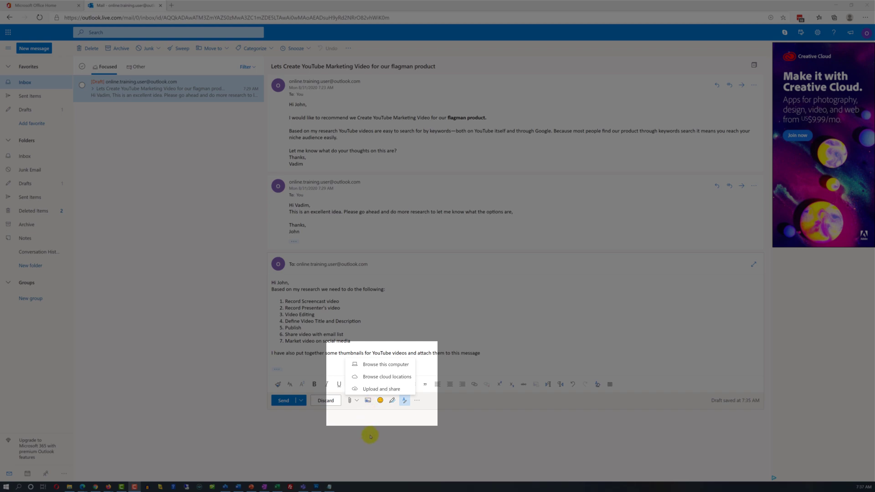
mouse_move(389, 364)
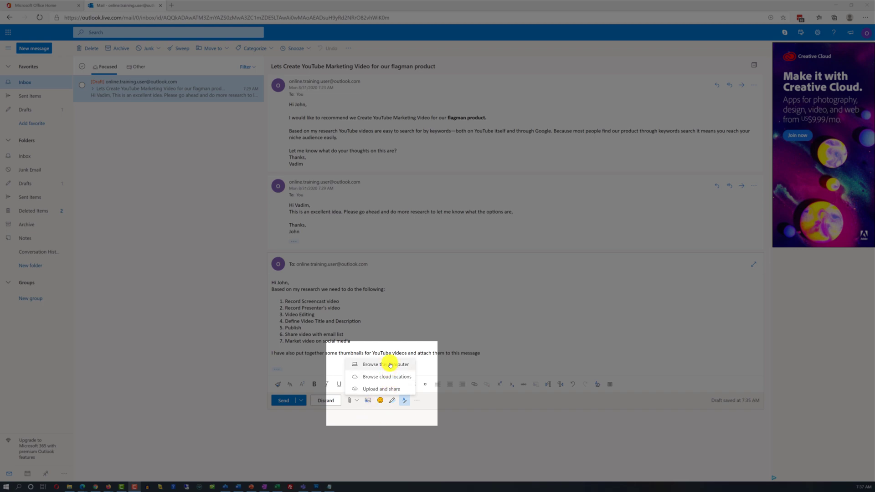
mouse_move(390, 376)
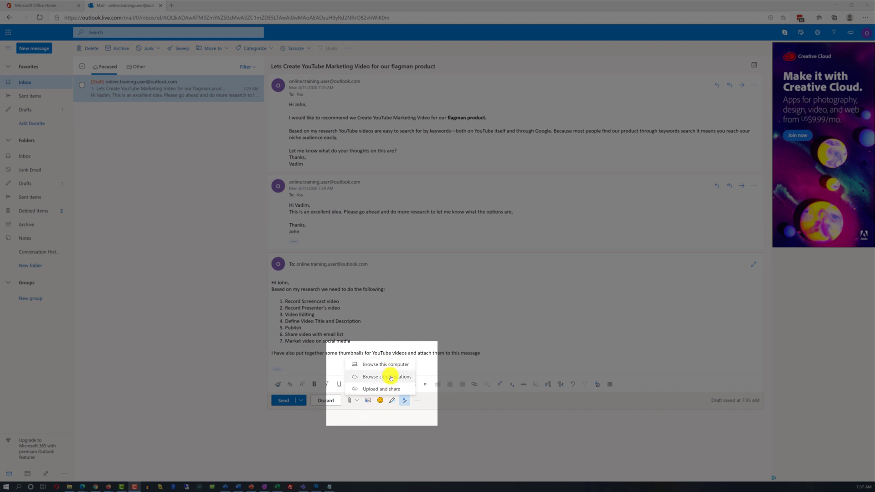
mouse_move(388, 389)
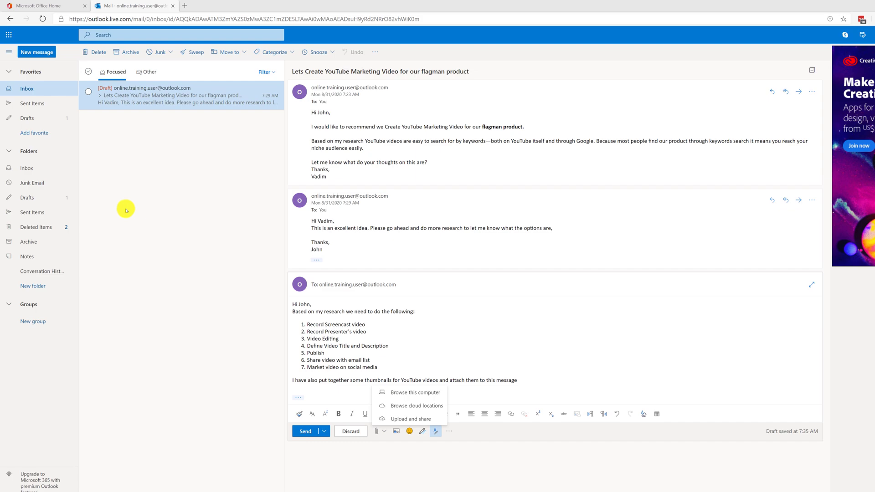
Browse this computer and select the YouTube thumbnail JPGs to attach.
click(415, 392)
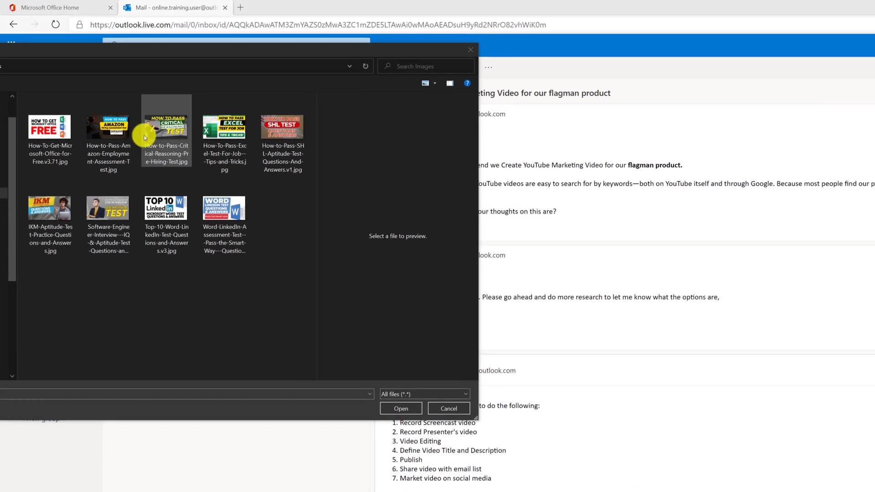
click(234, 217)
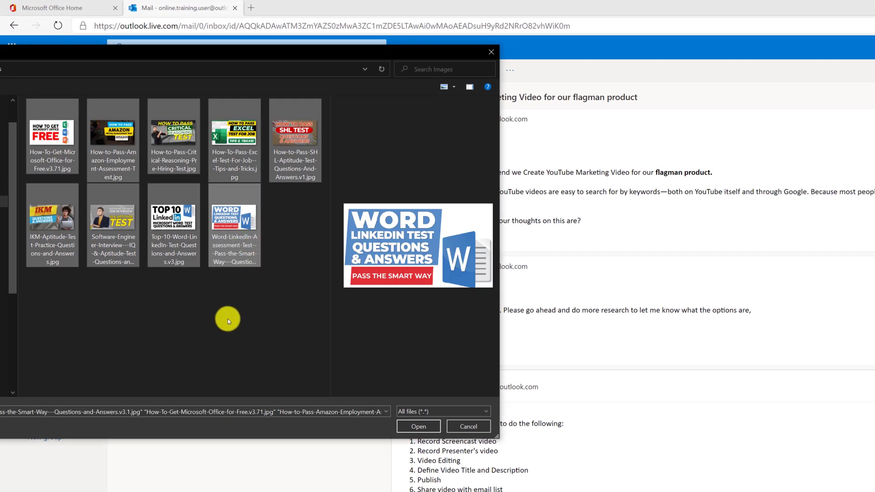
click(418, 426)
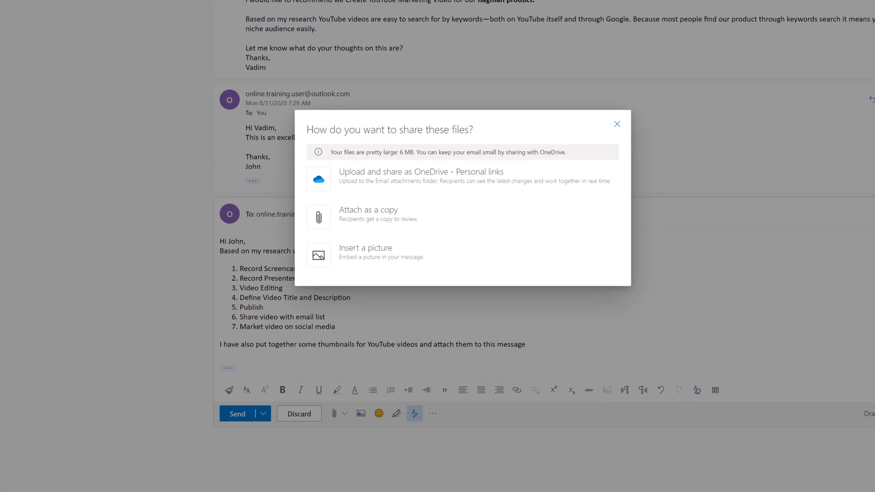
mouse_move(319, 252)
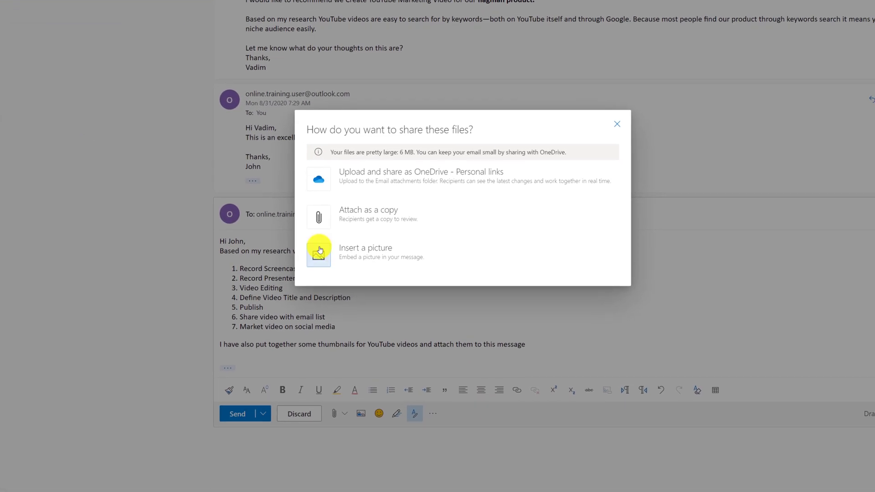
mouse_move(344, 183)
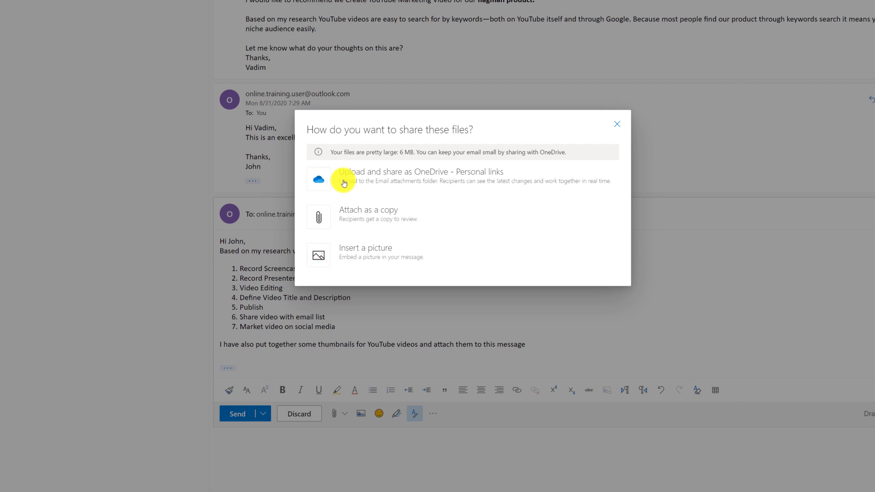
Attach the six thumbnails as copies and view the saved reply in Drafts.
click(346, 176)
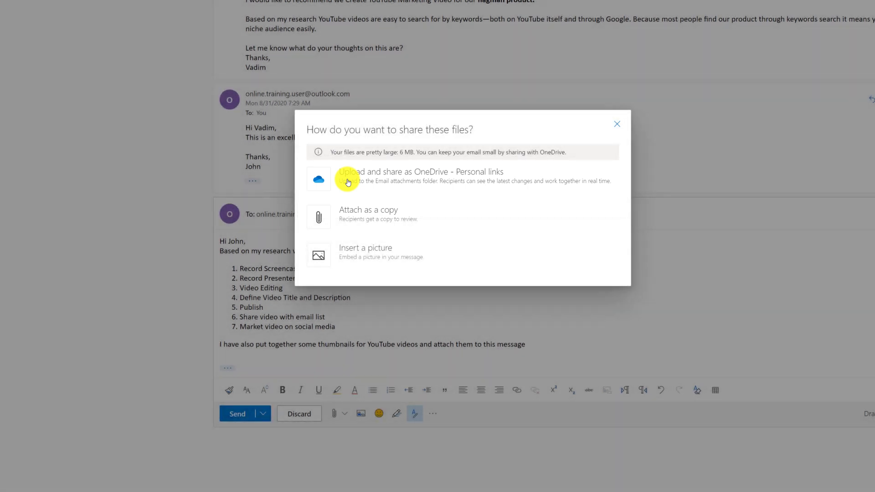
mouse_move(355, 234)
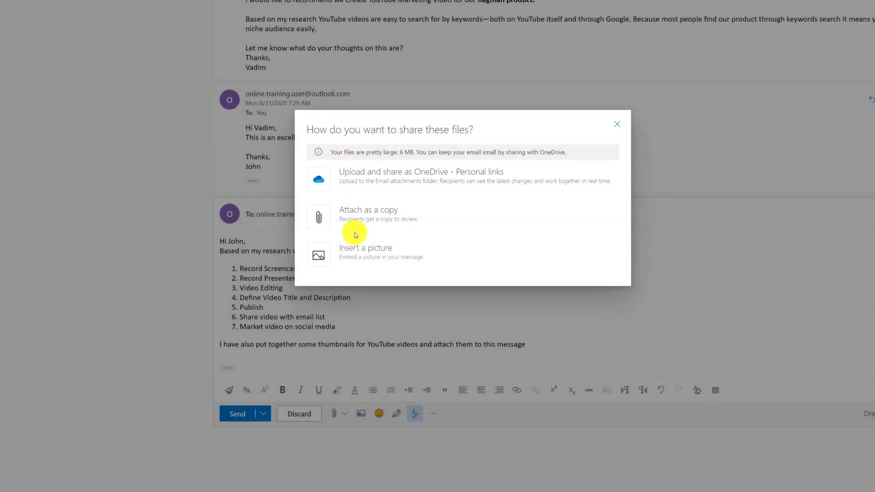
mouse_move(372, 227)
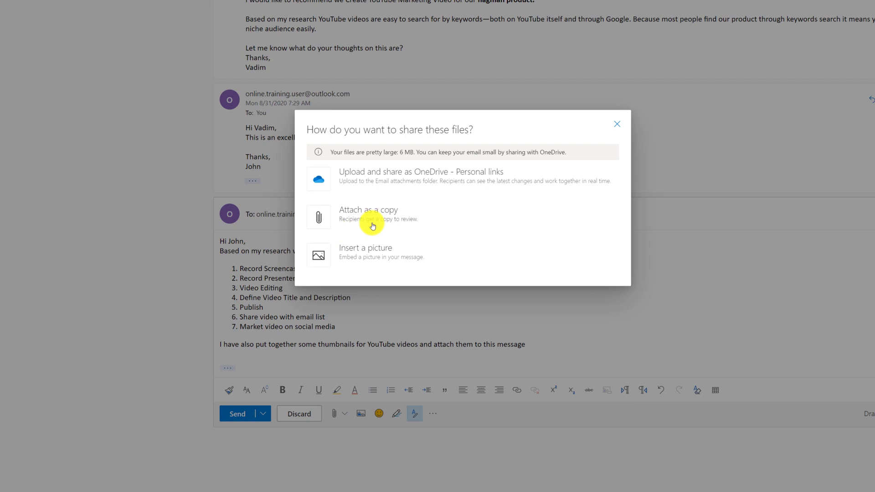
mouse_move(371, 227)
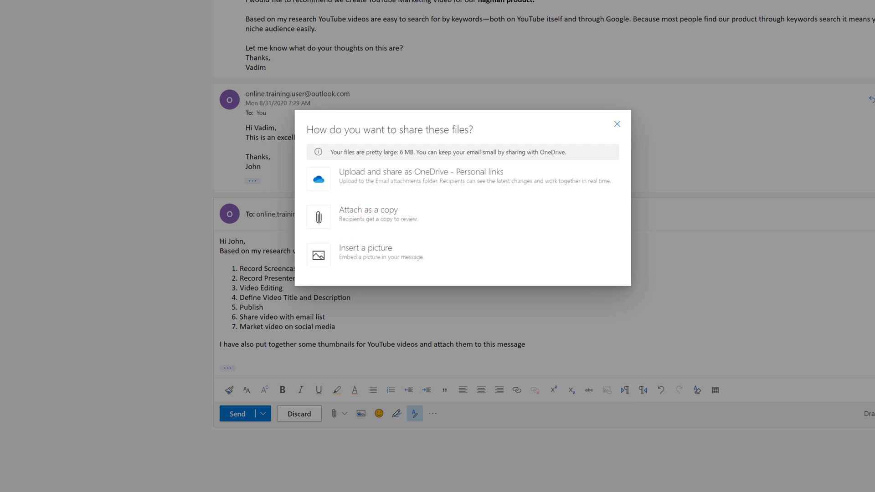
mouse_move(376, 261)
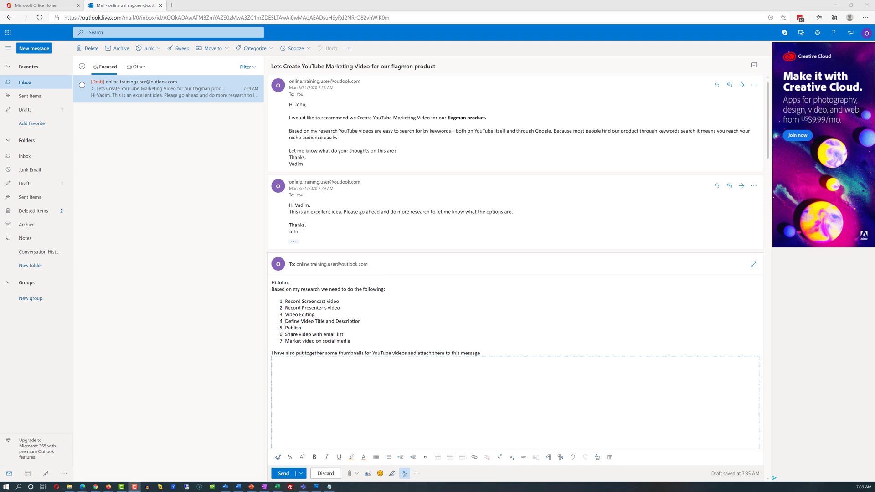
click(284, 473)
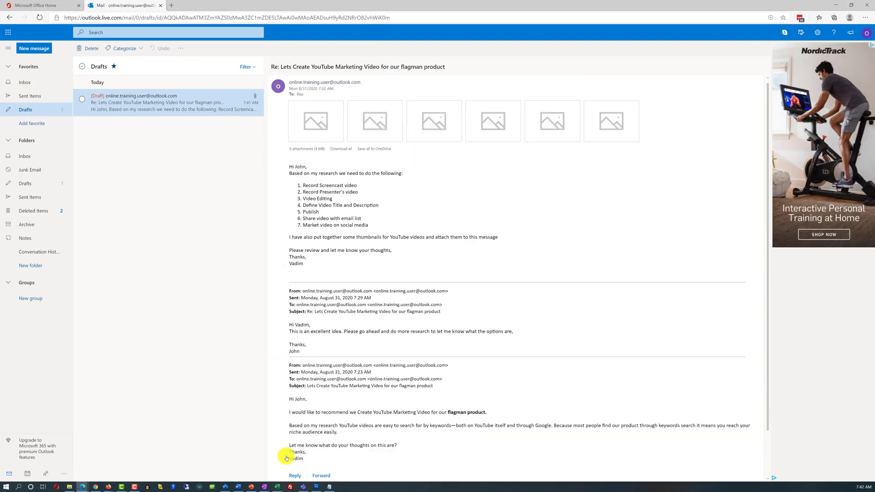
Send the draft reply and open the received six-attachment reply in a separate window.
click(90, 48)
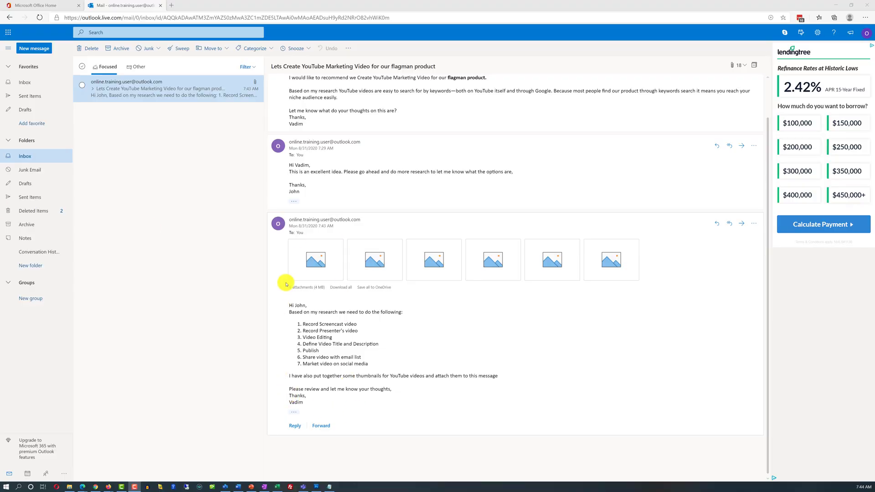
mouse_move(433, 258)
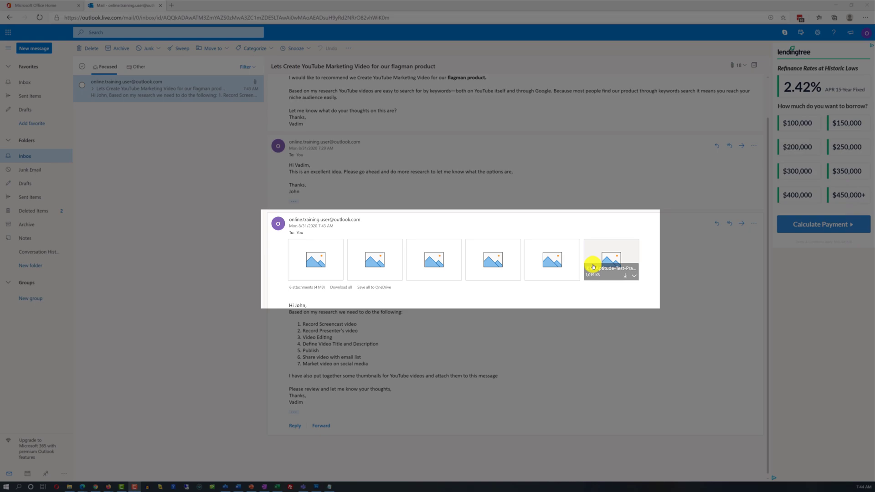
click(612, 260)
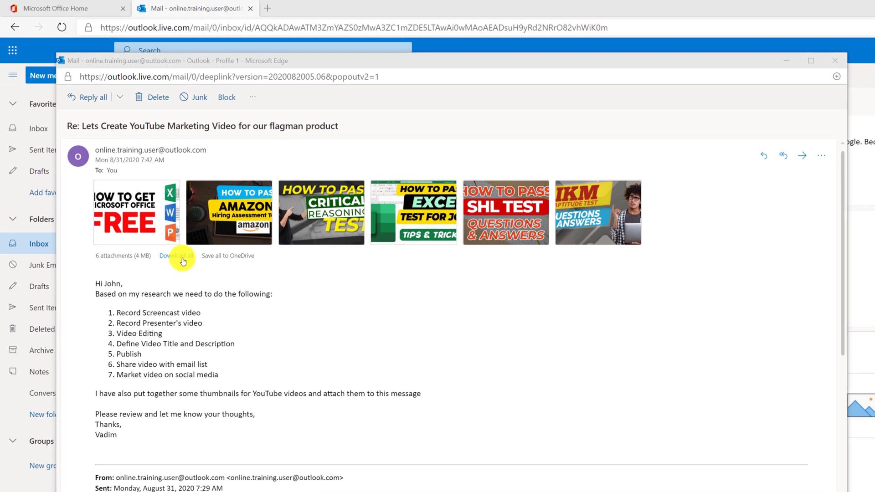
mouse_move(223, 260)
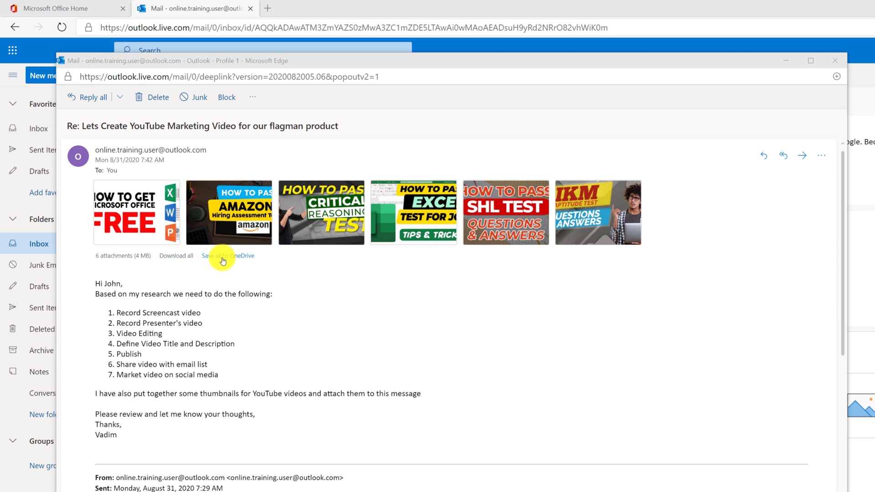
mouse_move(222, 264)
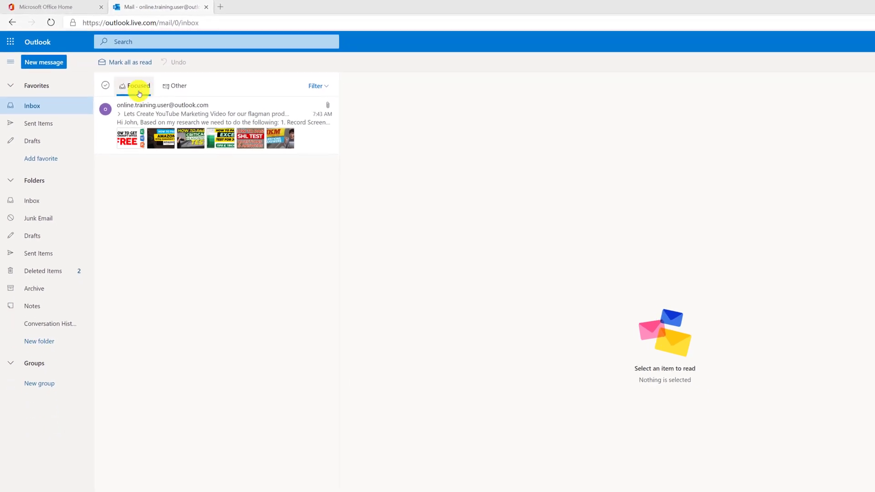
Open the thumbnail reply from Inbox and show the More items list with Files and To Do.
click(204, 114)
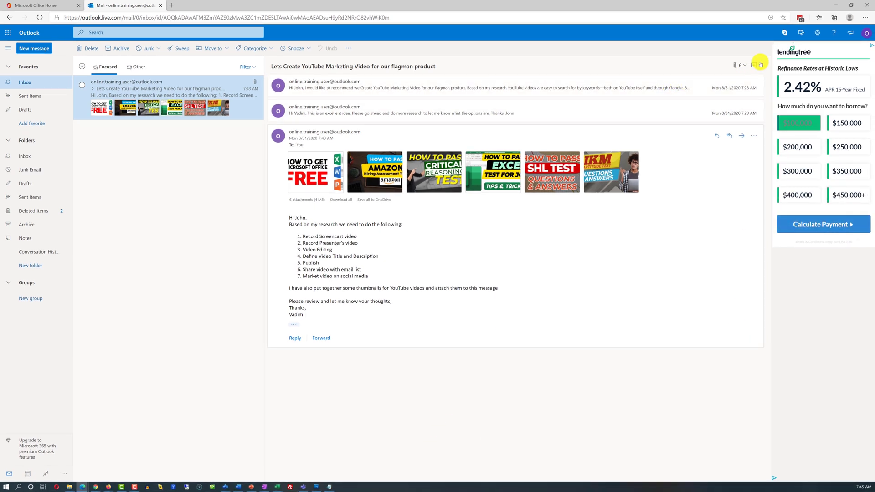
click(848, 122)
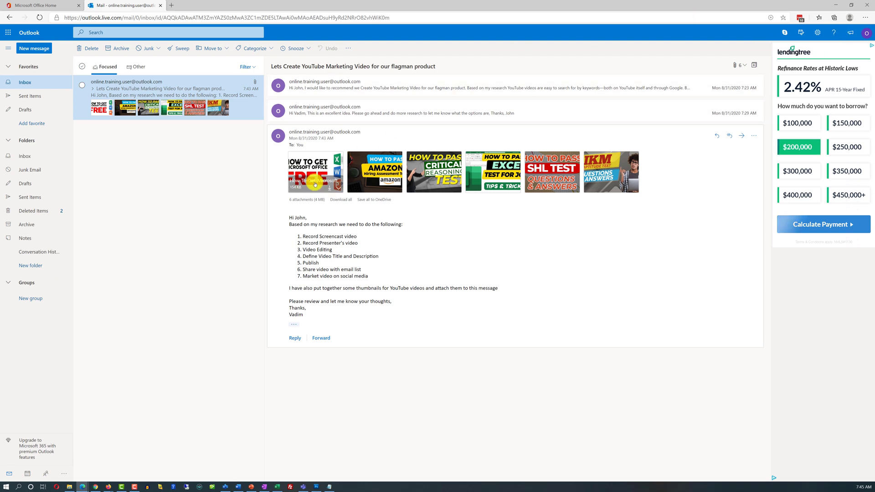
click(848, 147)
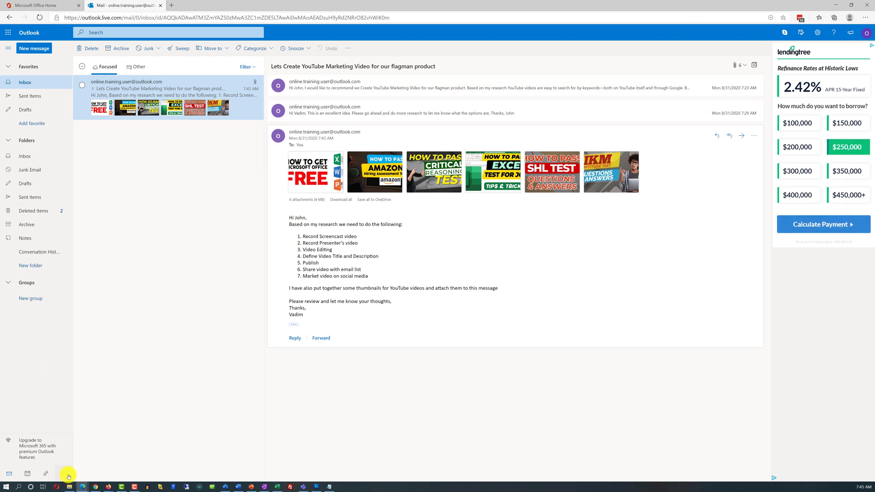
click(798, 171)
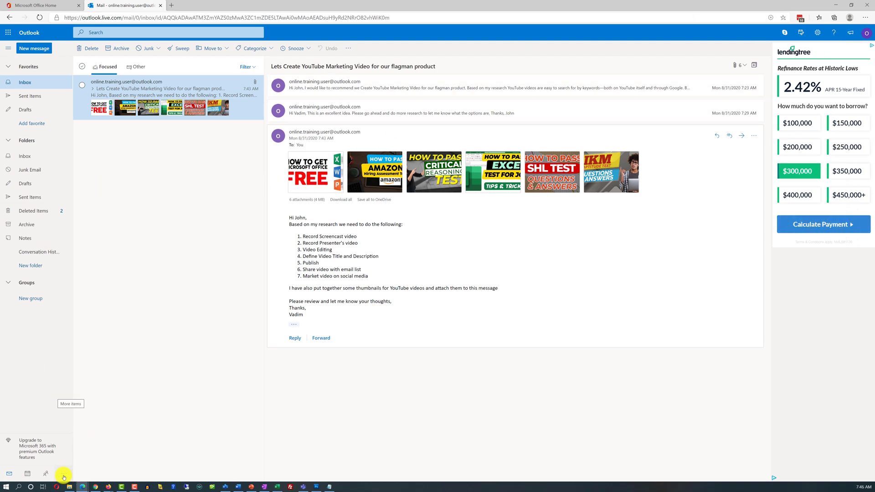
click(848, 171)
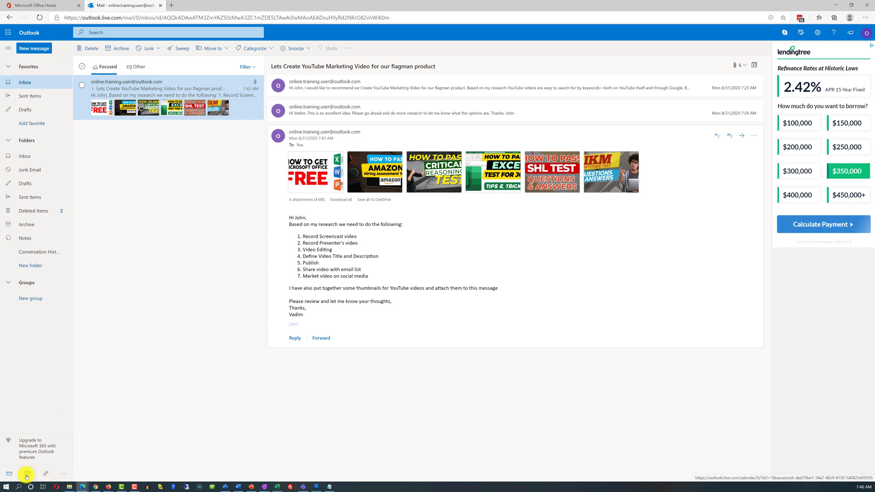
click(64, 474)
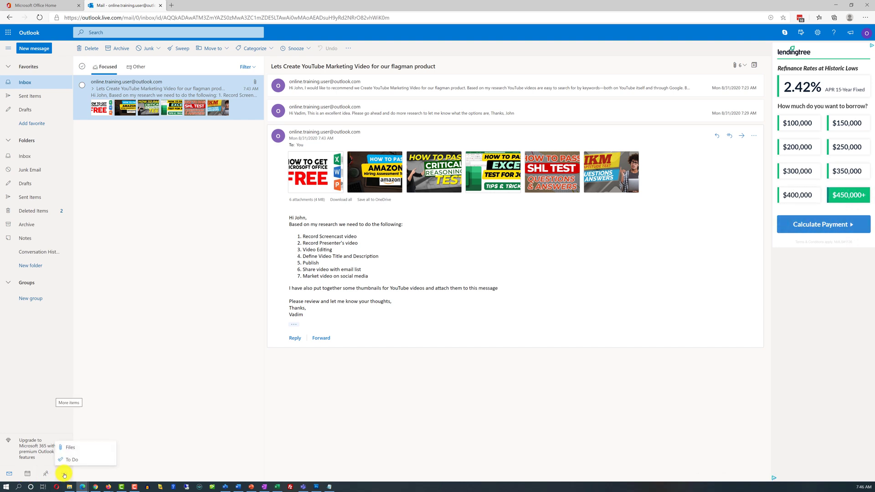
List attachments in the Files view and preview the IKM-Aptitude-Test thumbnail full-size.
click(70, 448)
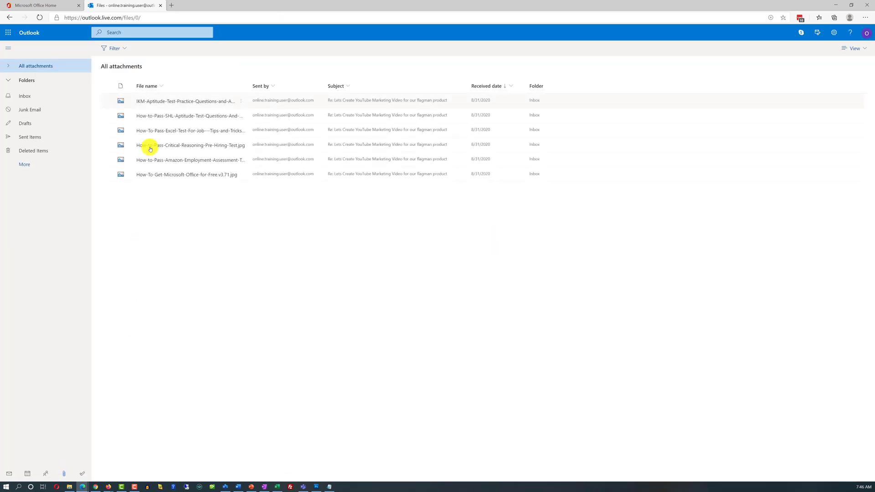
mouse_move(169, 107)
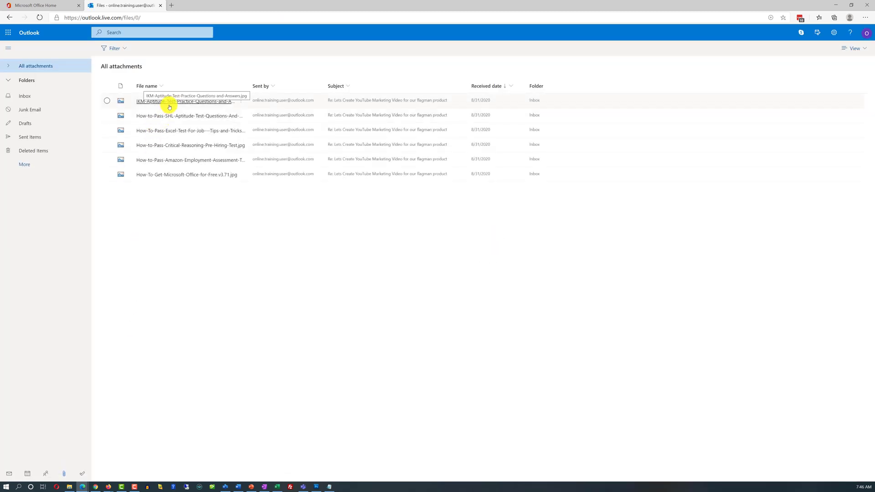
click(185, 101)
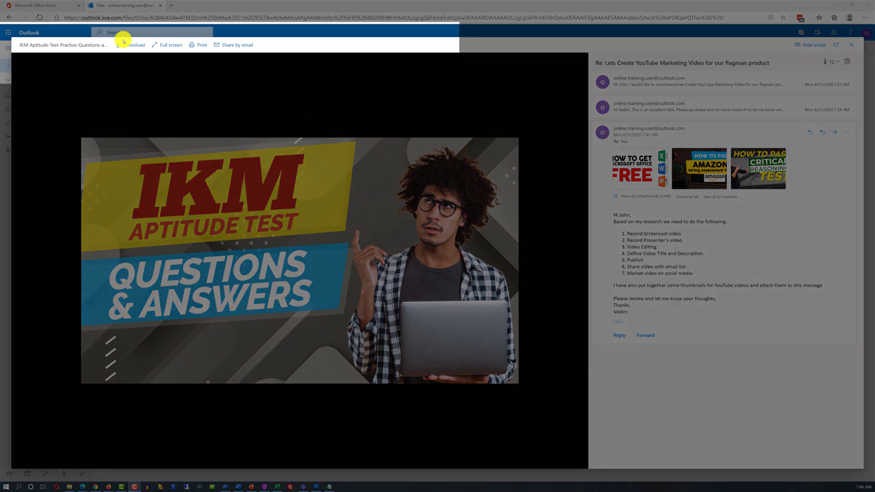
mouse_move(115, 88)
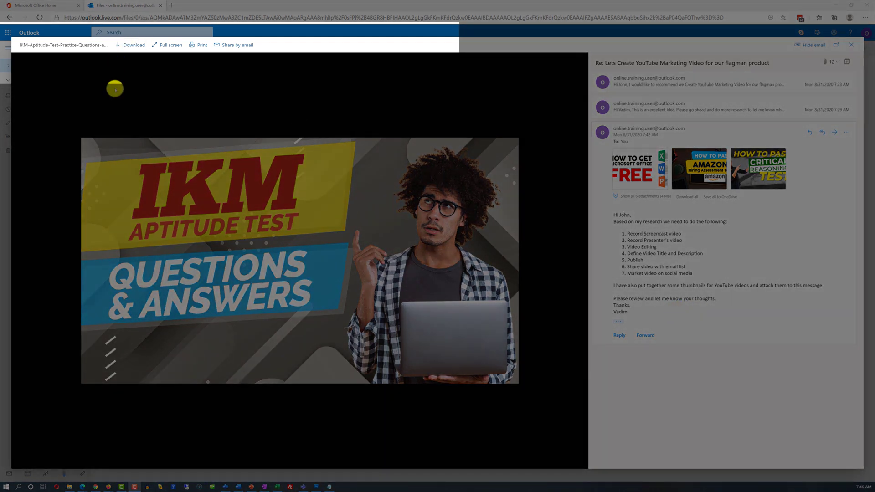